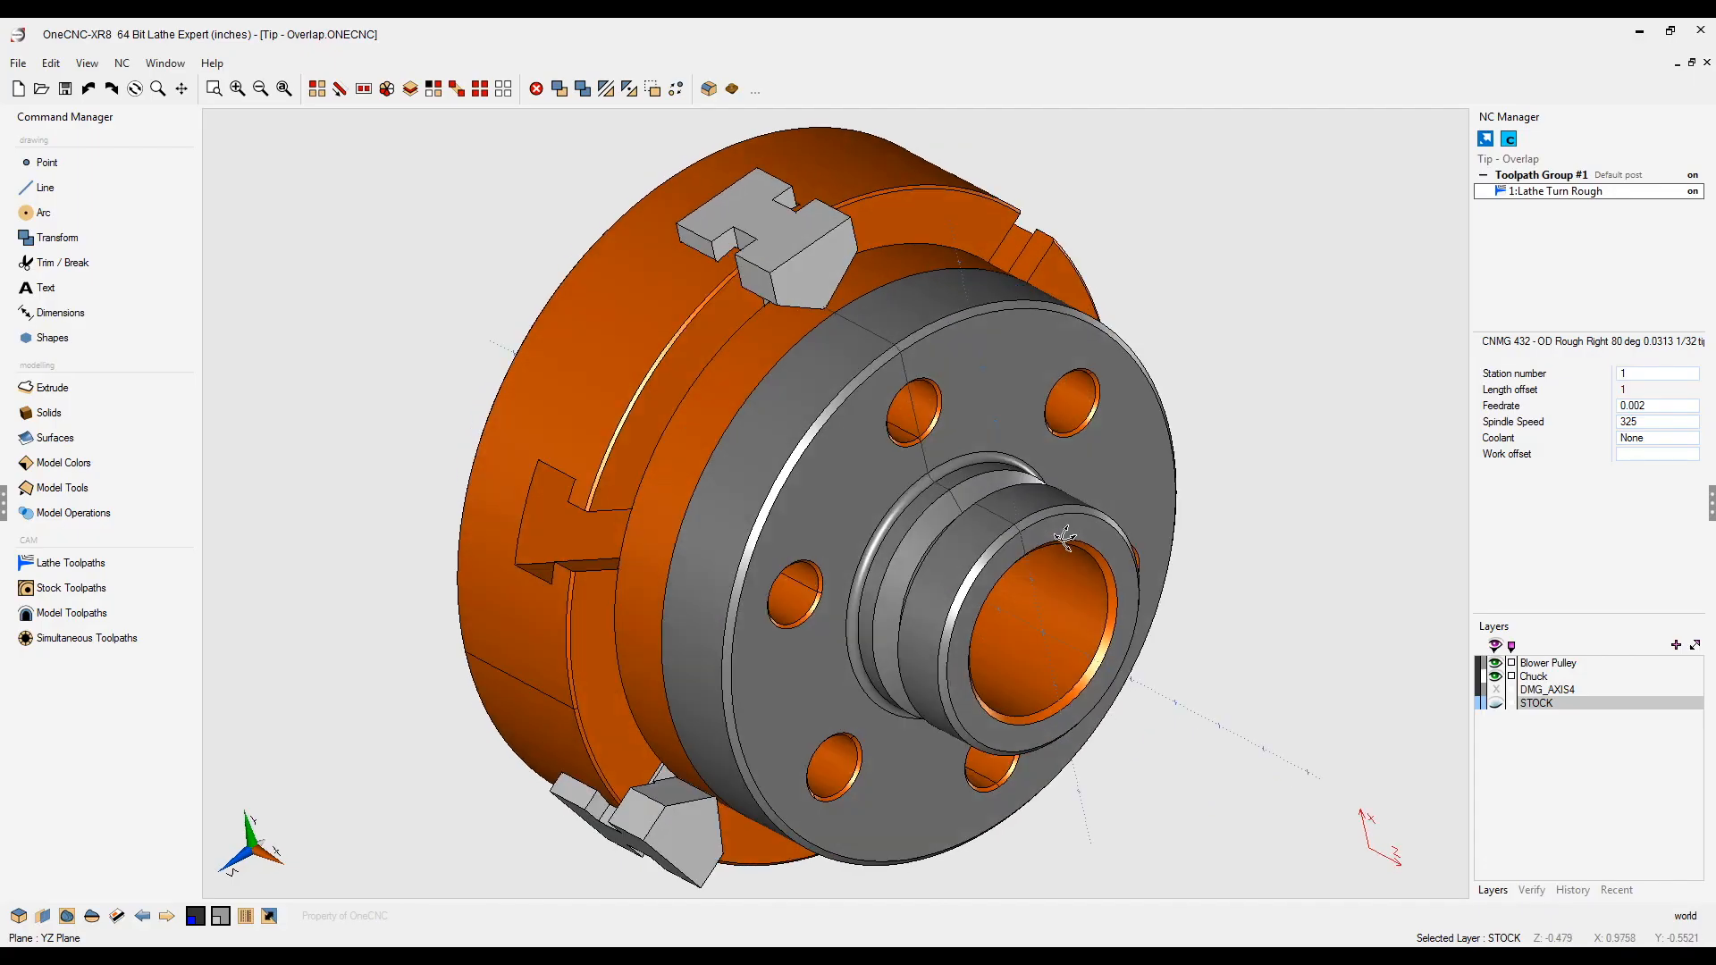
- Orbit the part and verify 1:Lathe Turn Rough using the Stock Model as starting material
{"action": "left_click_drag", "start_coordinate": [1067, 537], "coordinate": [1074, 544]}
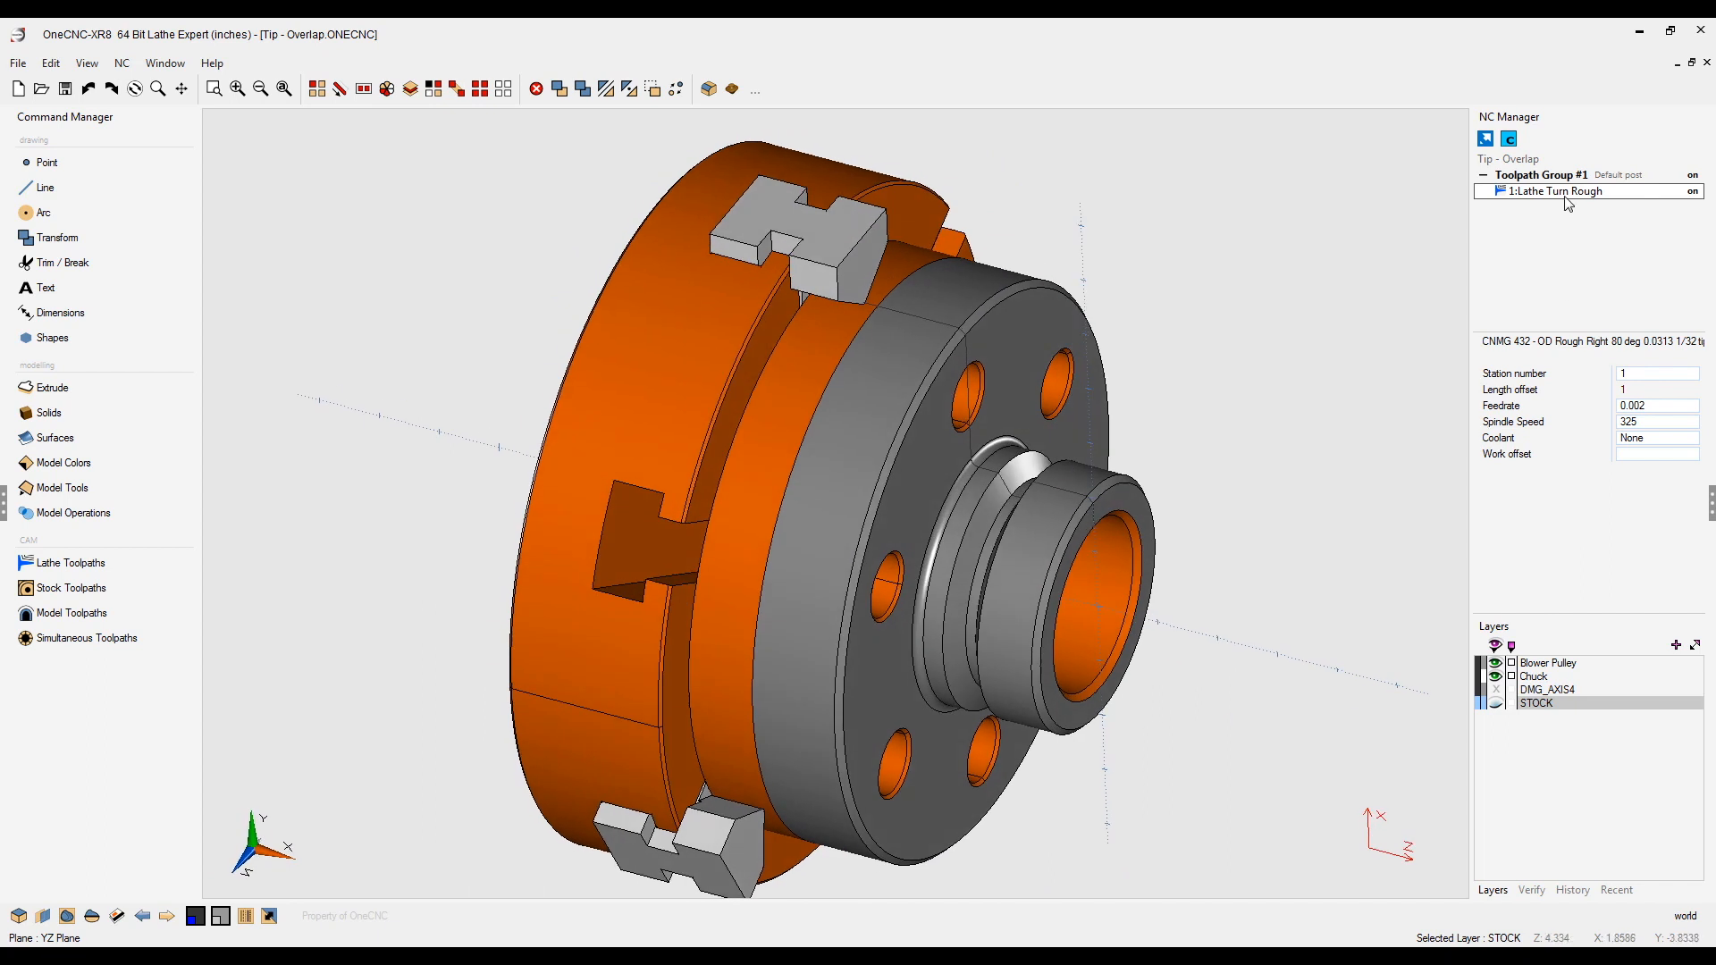
{"action": "right_click", "coordinate": [1557, 191]}
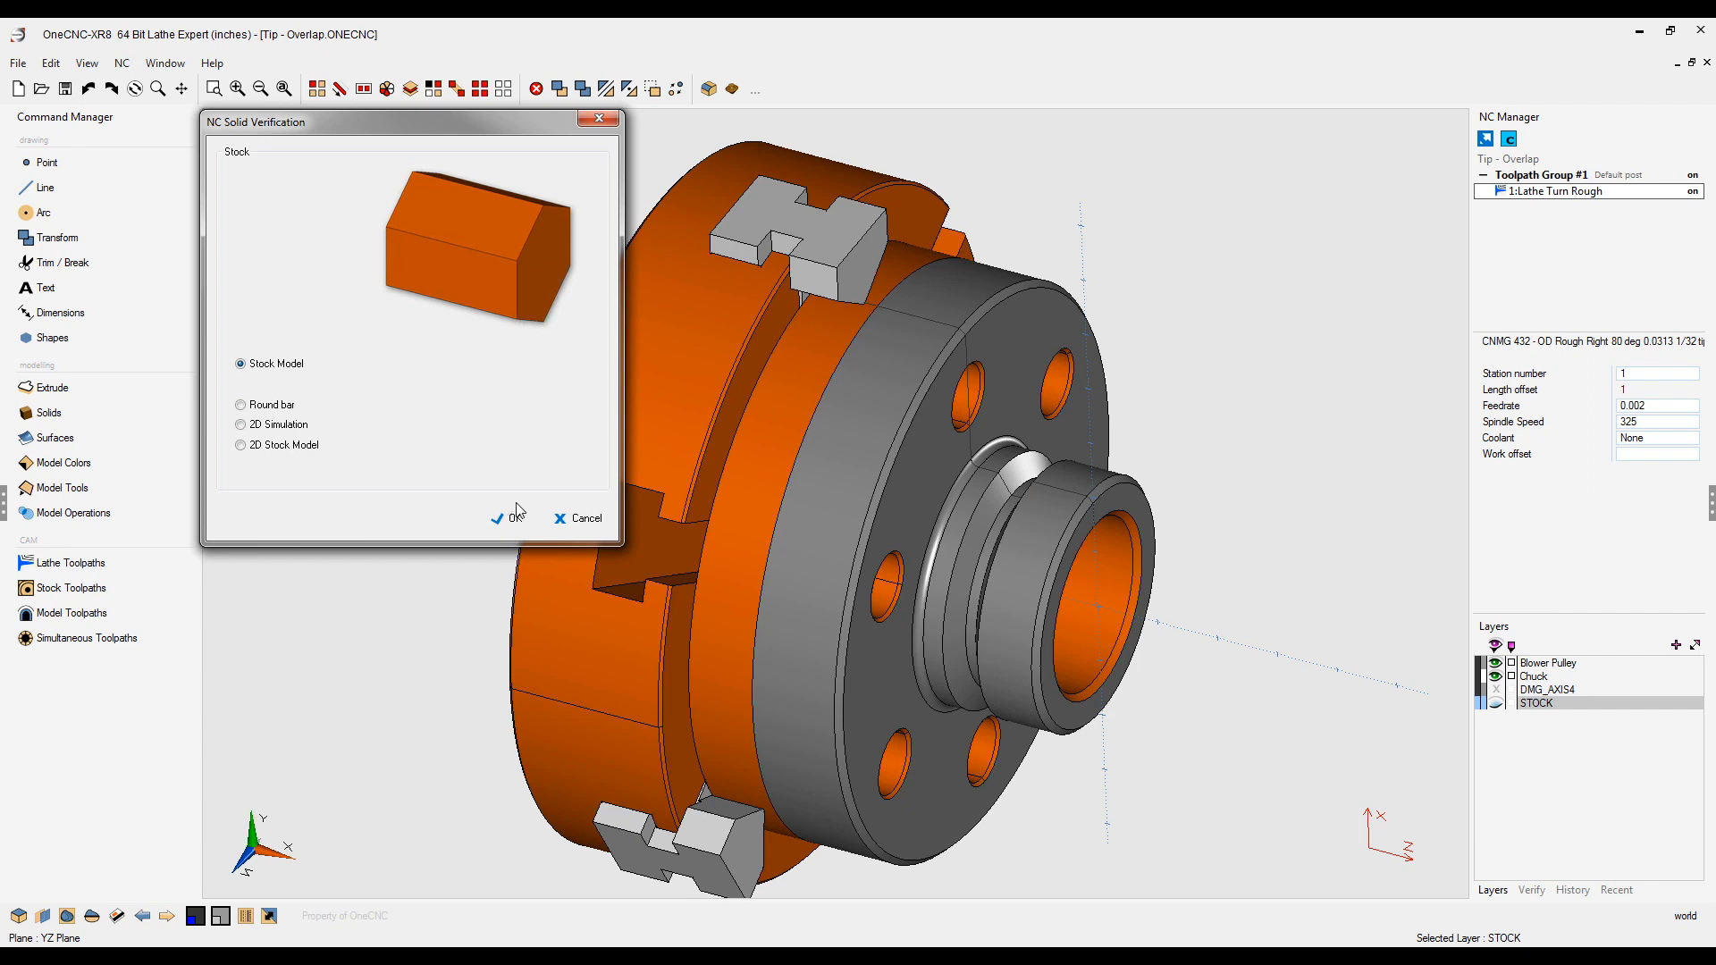
- Launch Live Simulation in Front View and watch the first roughing passes at the face corner
{"action": "left_click", "coordinate": [512, 518]}
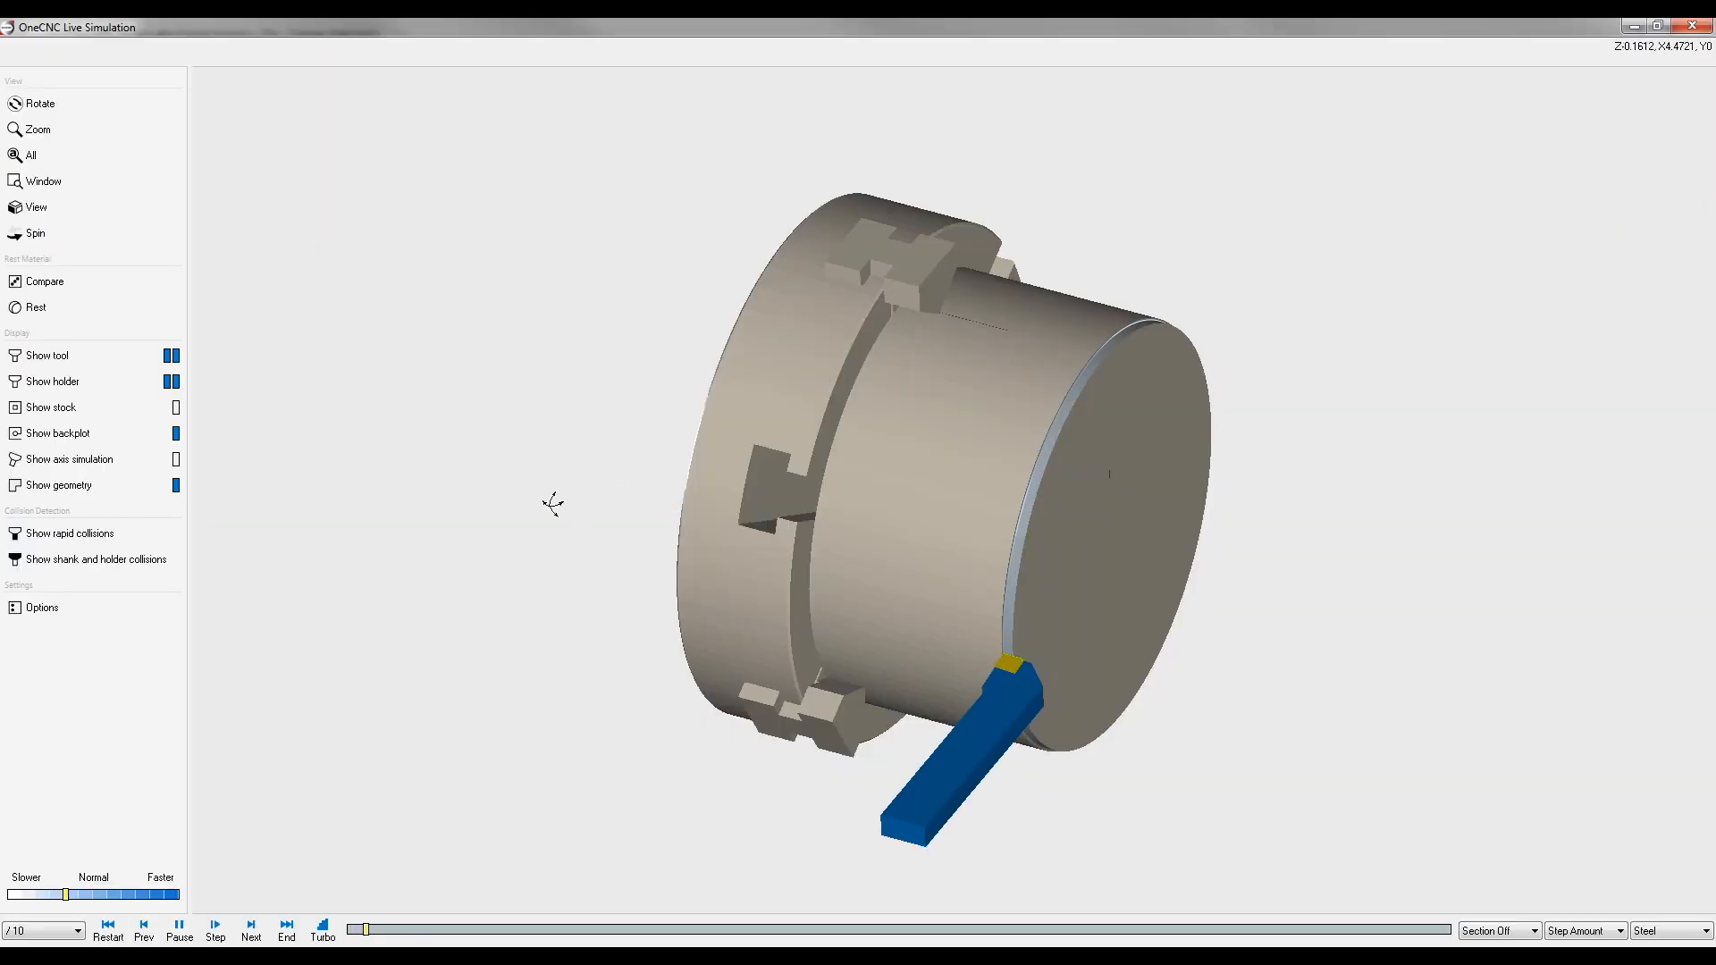
{"action": "left_click", "coordinate": [34, 207]}
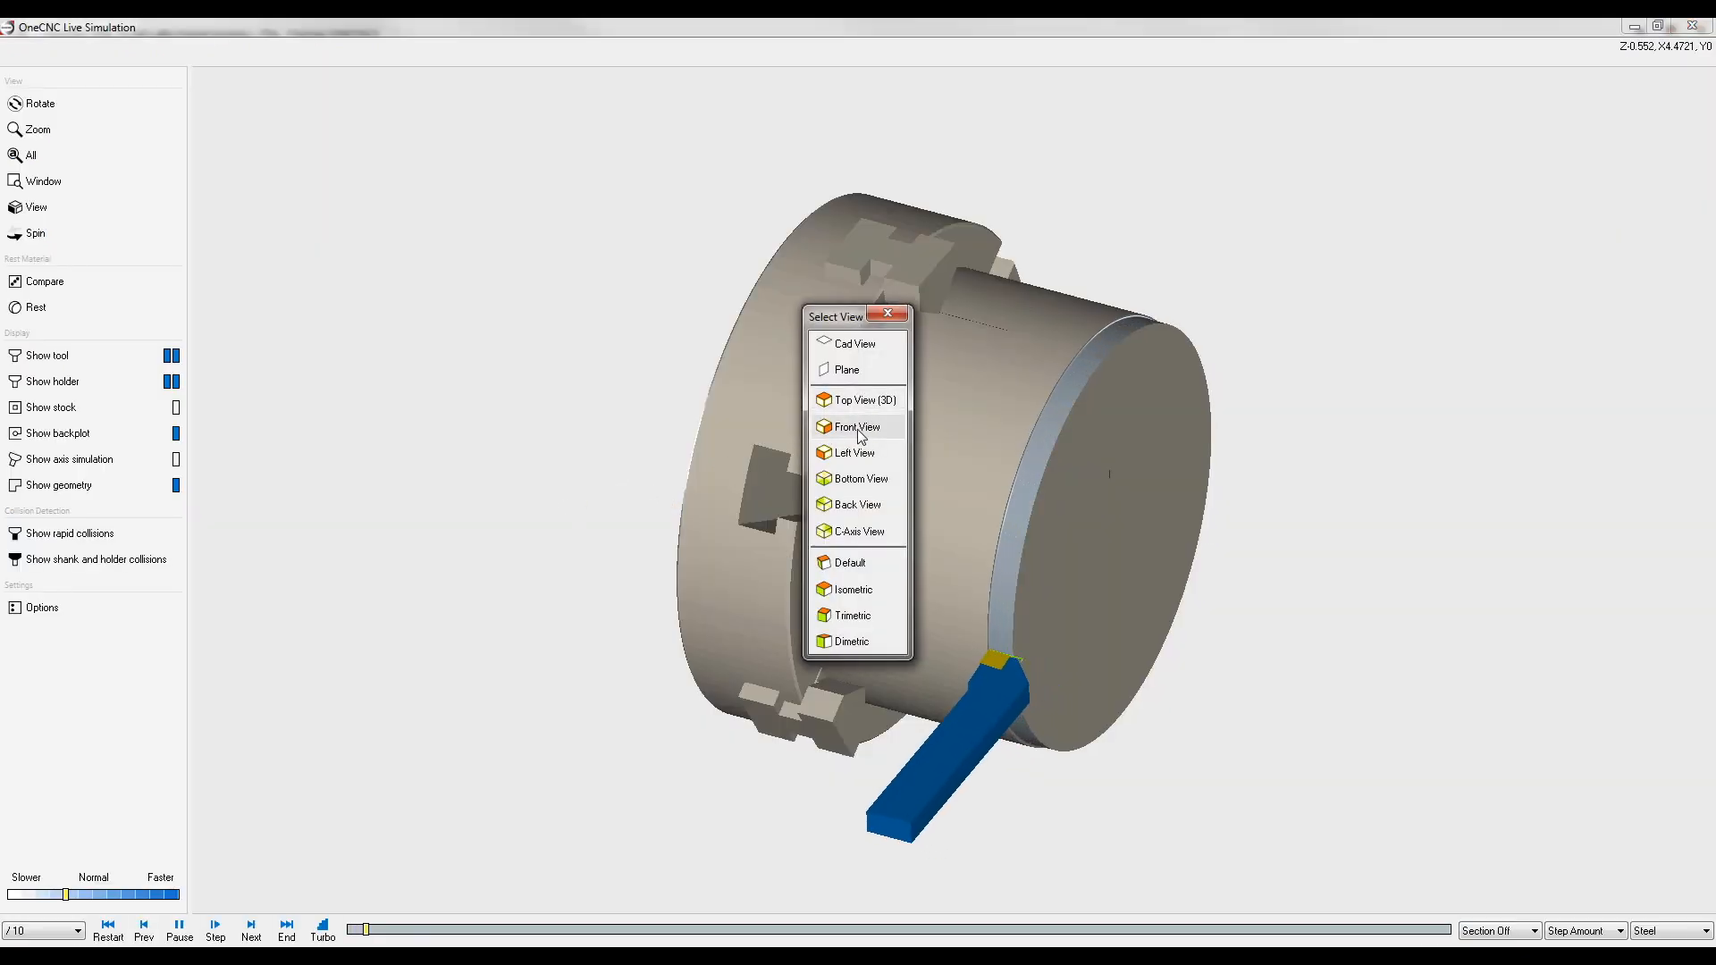
{"action": "left_click", "coordinate": [852, 427]}
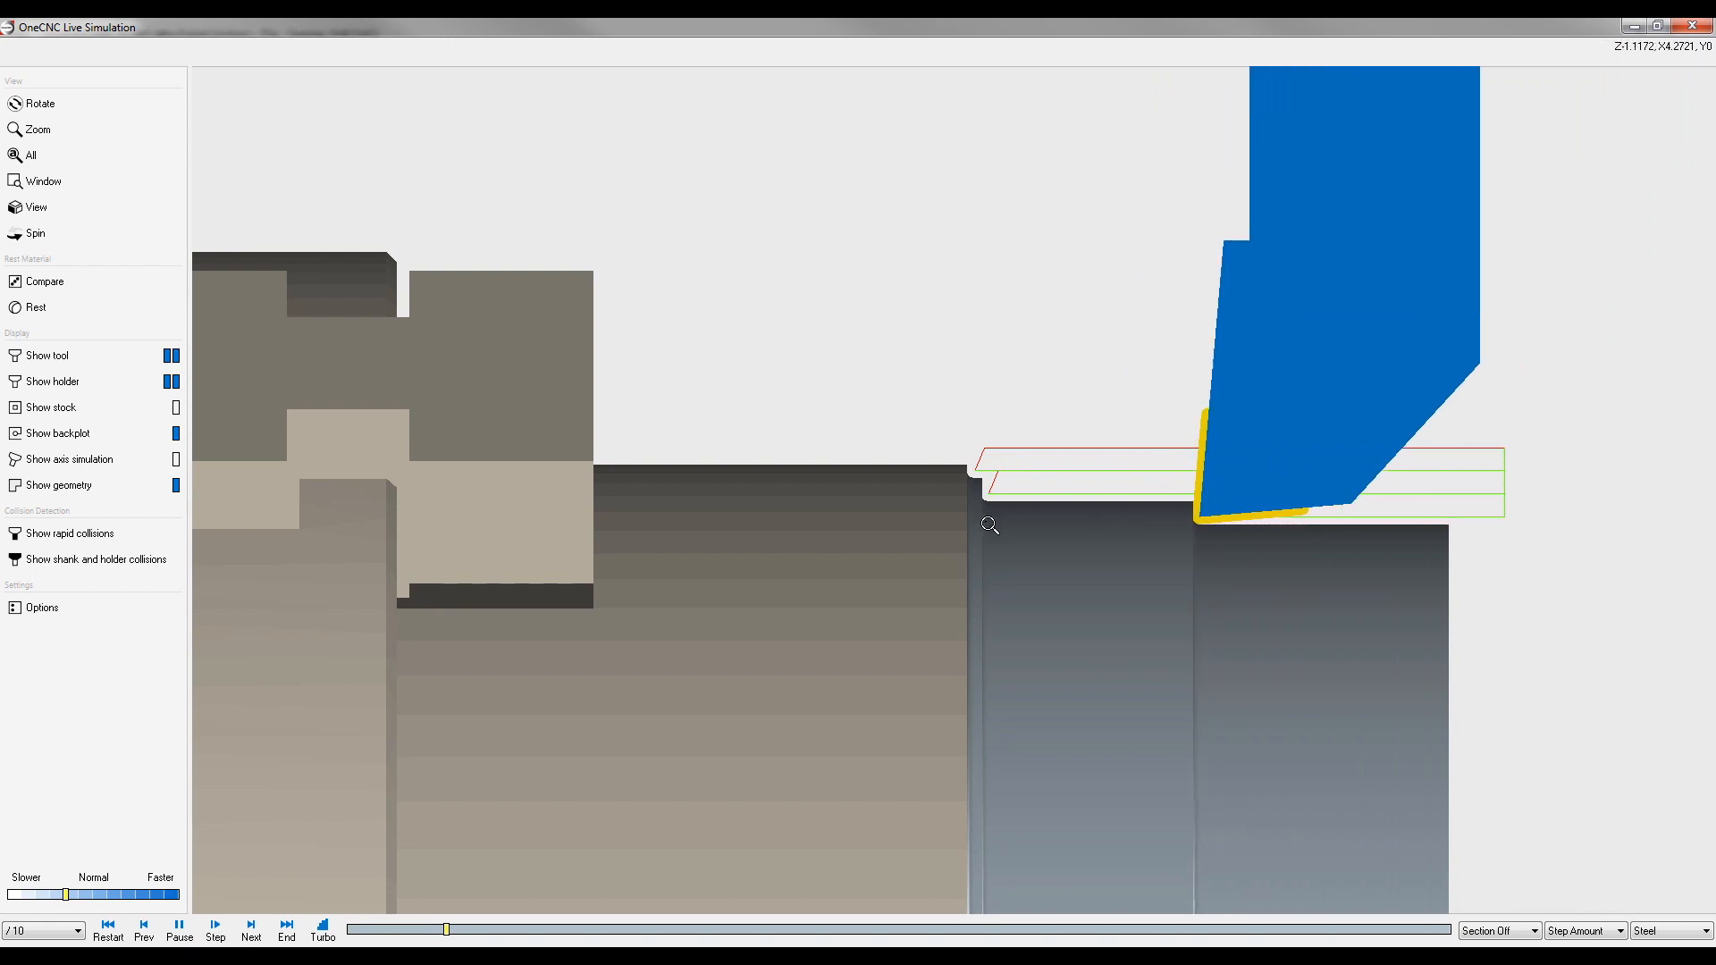
{"action": "left_click", "coordinate": [216, 926]}
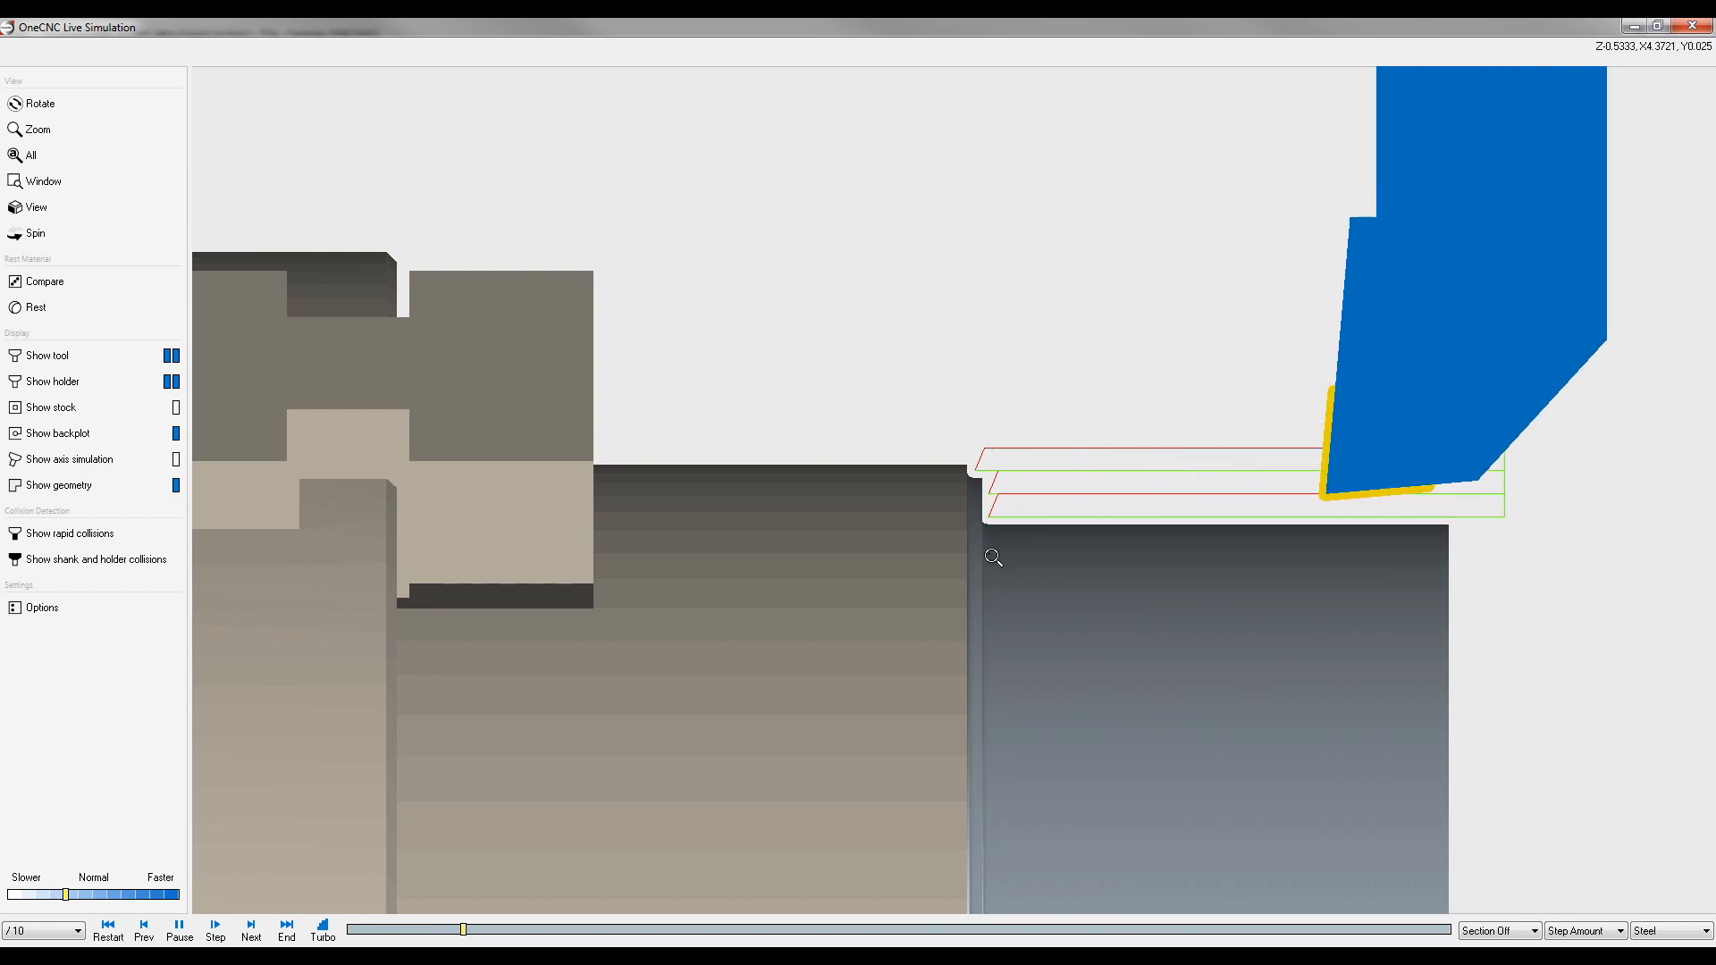
{"action": "left_click", "coordinate": [214, 925]}
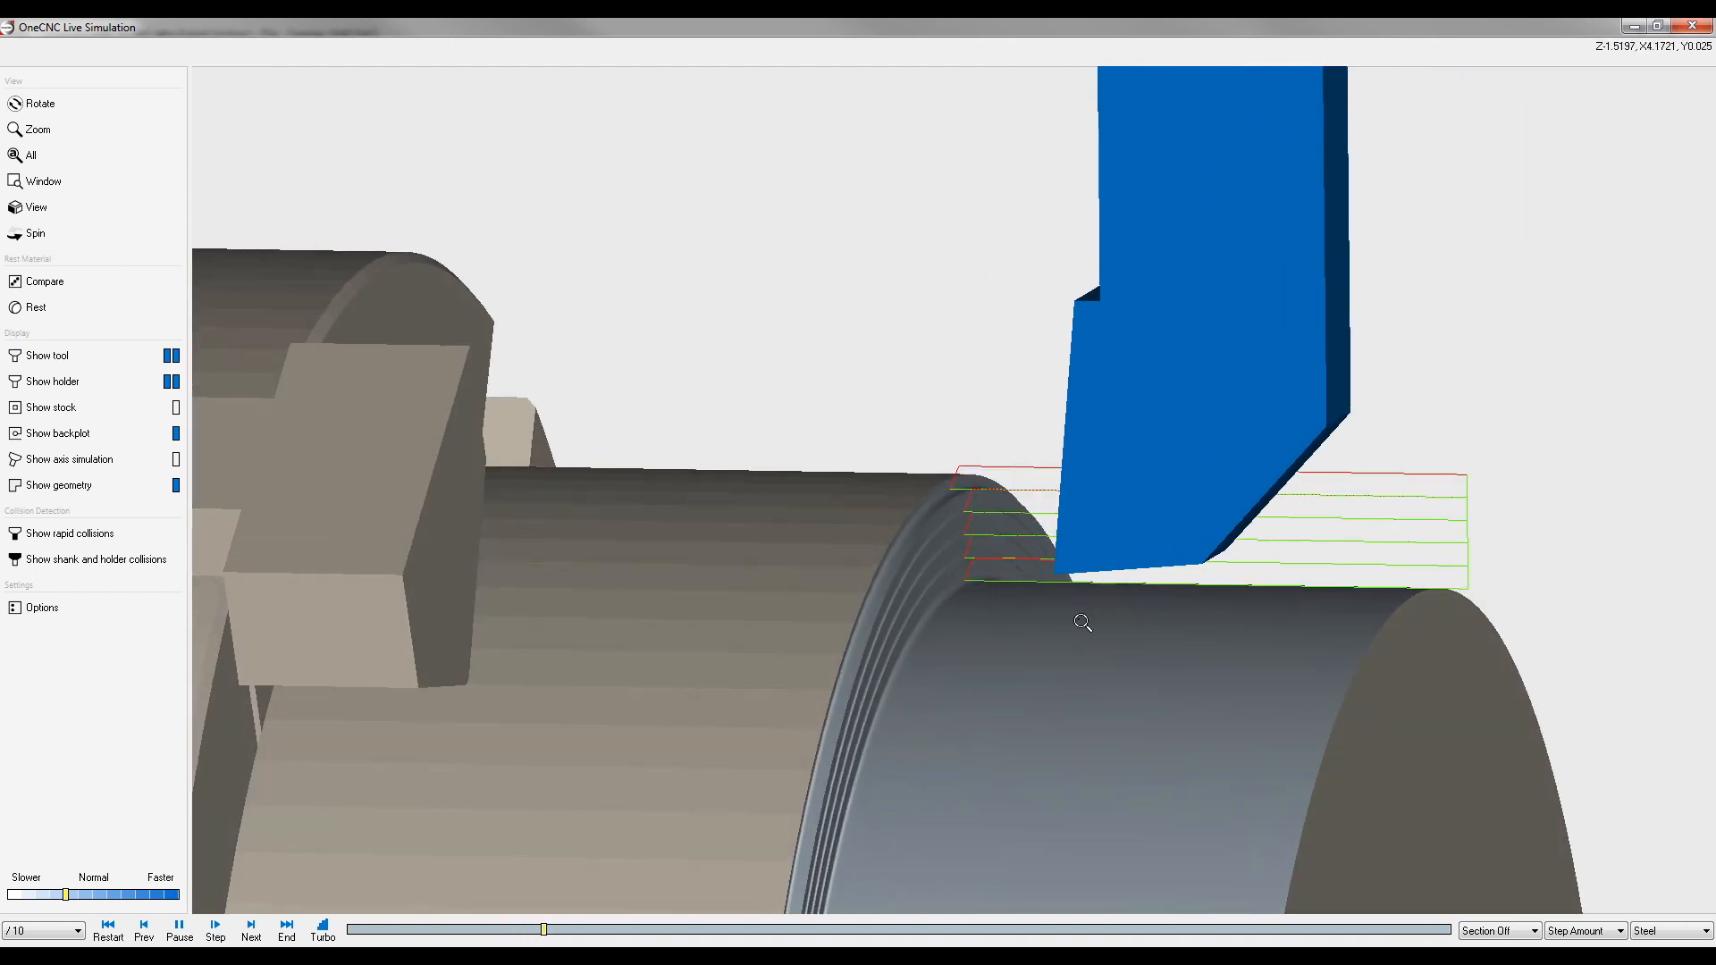
- Inspect the stepped cuts, close Live Simulation, and edit 1:Lathe Turn Rough in Turn Face Roughing
{"action": "left_click", "coordinate": [216, 927]}
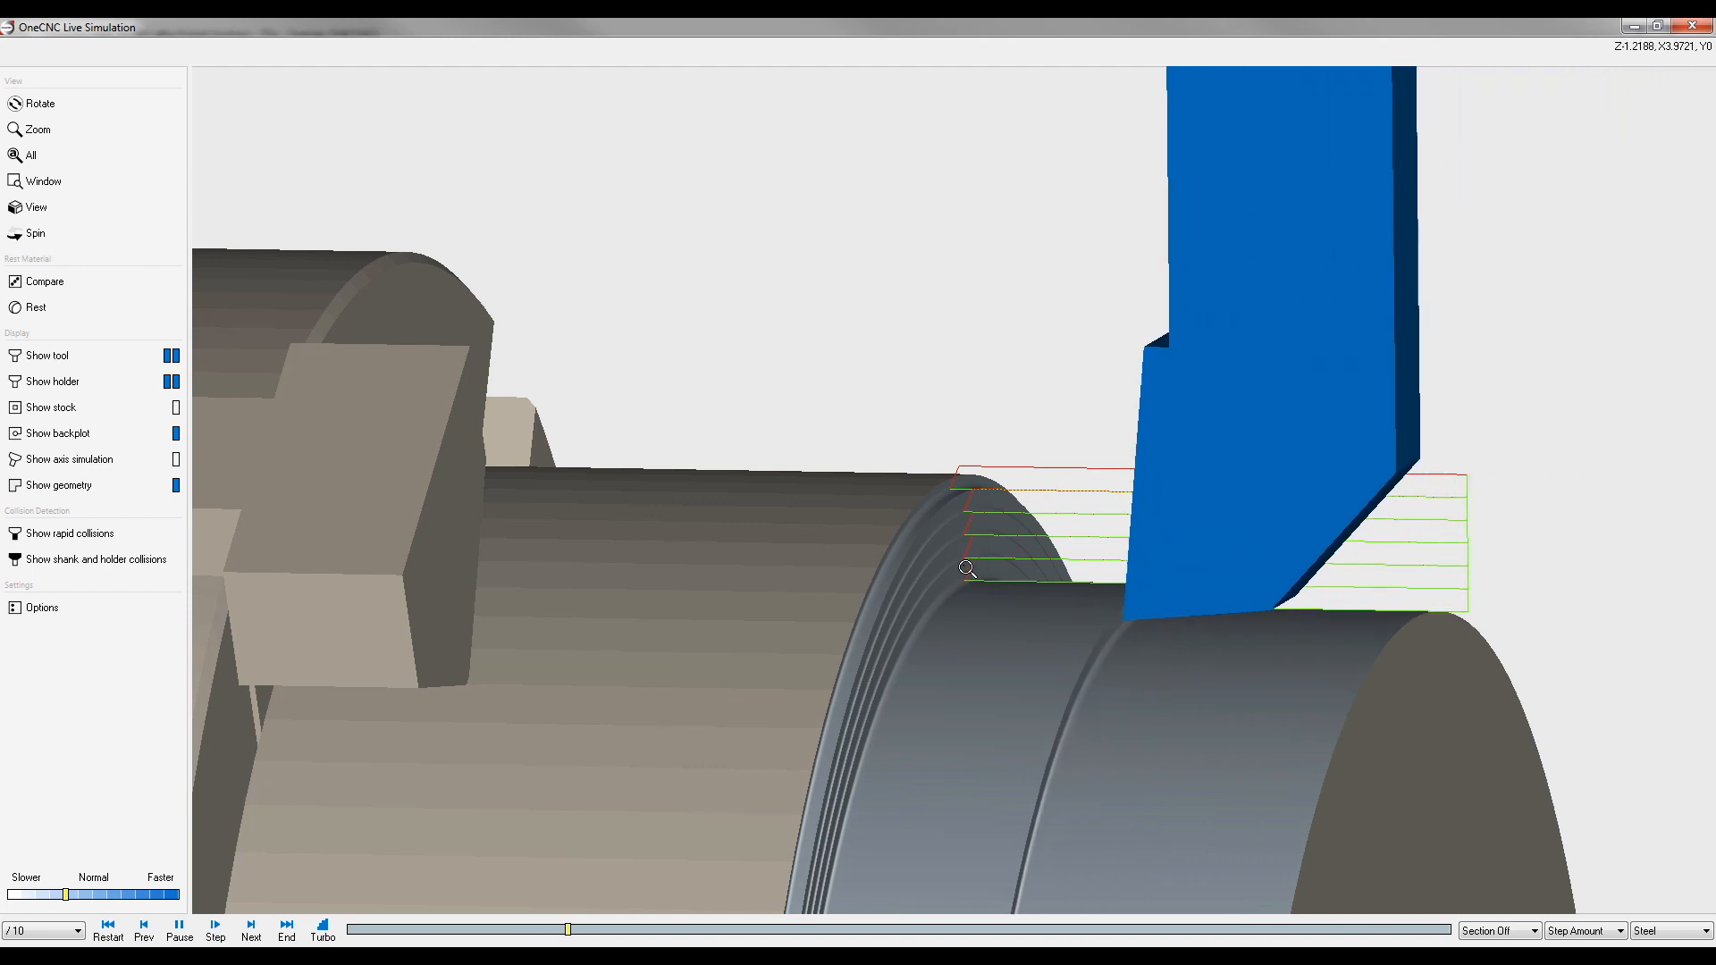
{"action": "left_click", "coordinate": [215, 926]}
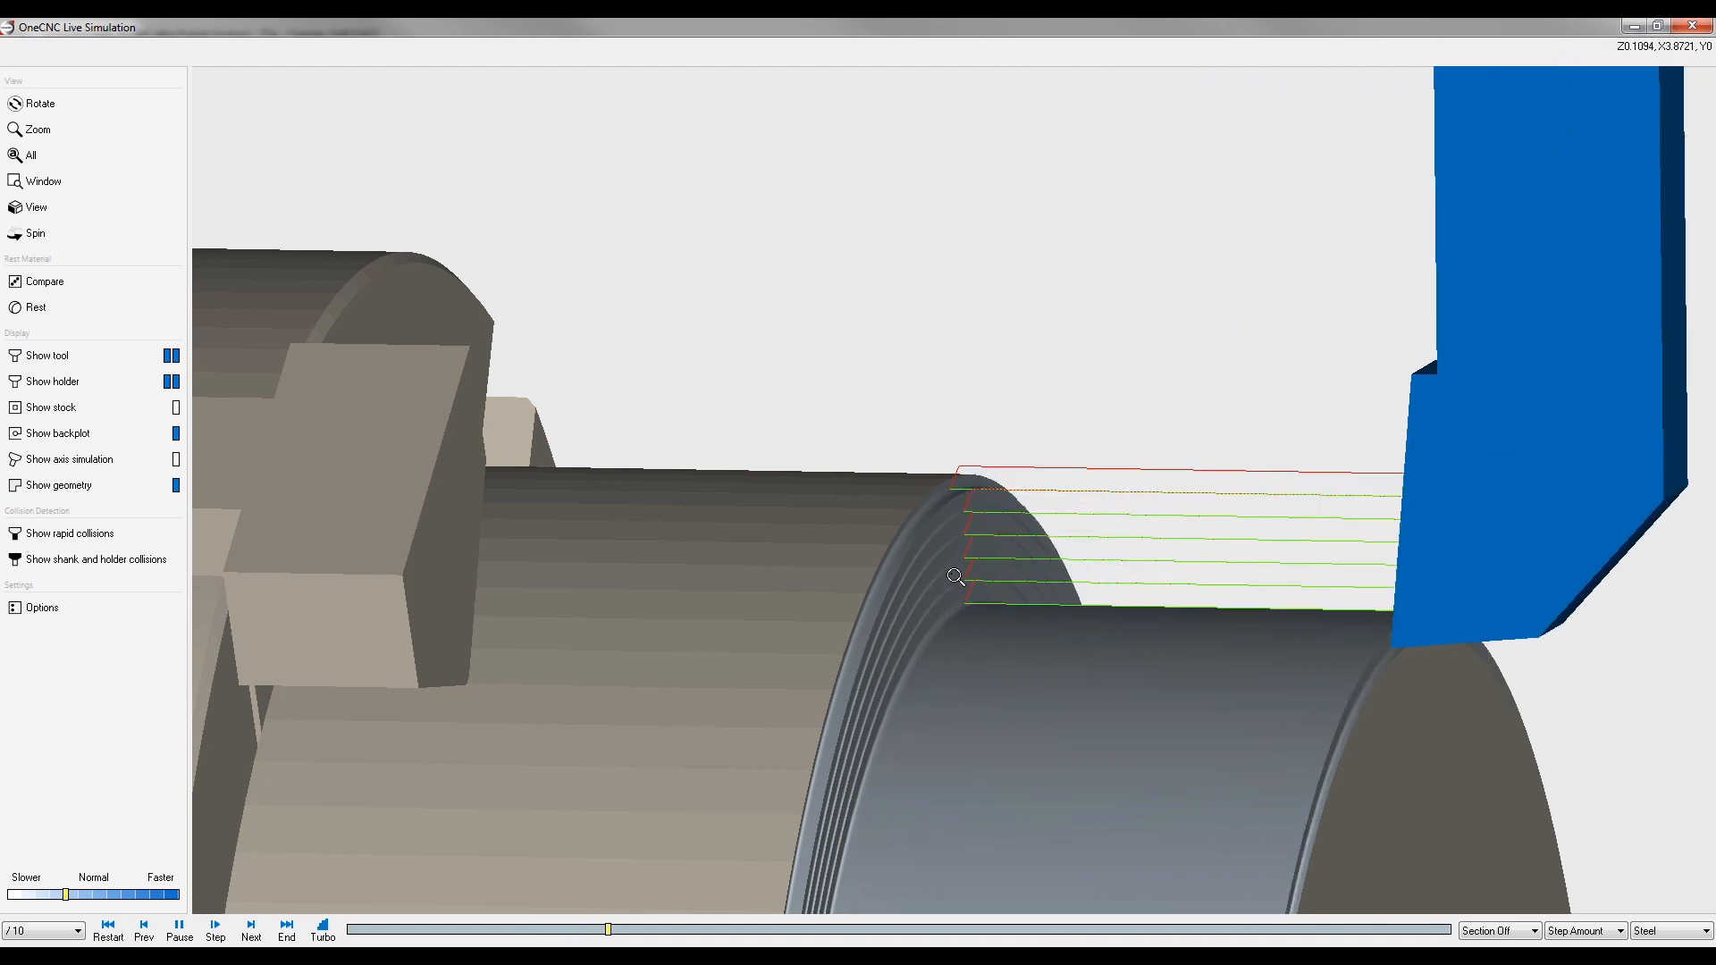
{"action": "left_click", "coordinate": [252, 928]}
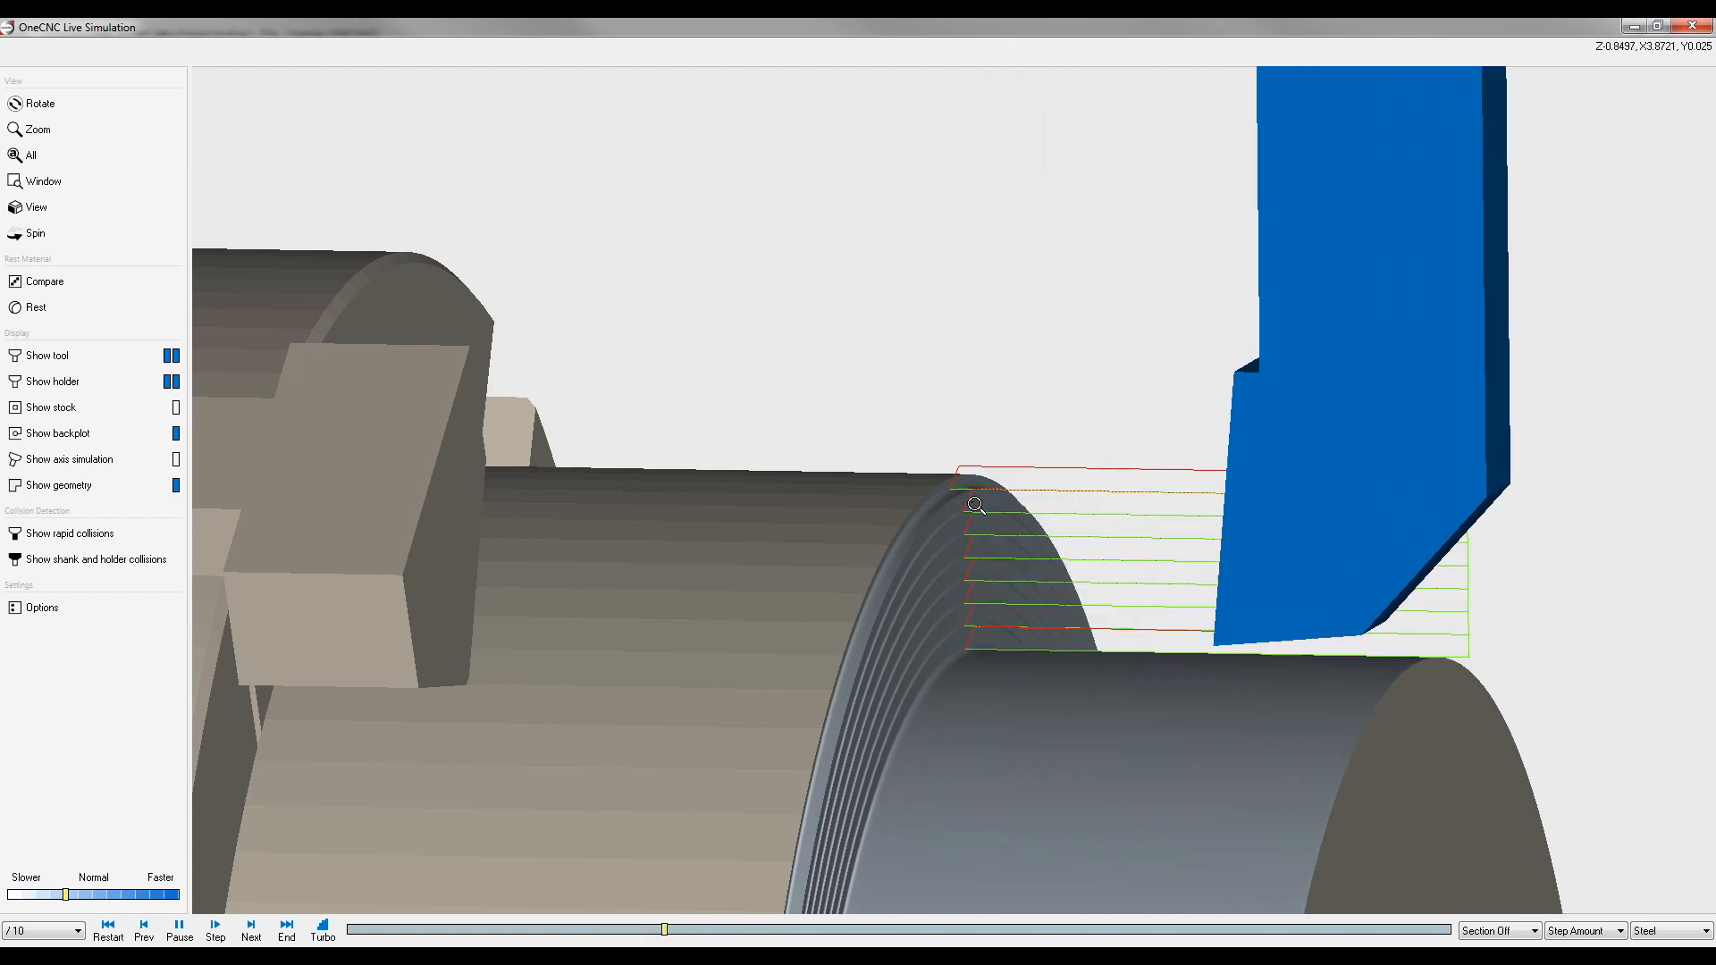
{"action": "left_click", "coordinate": [213, 923]}
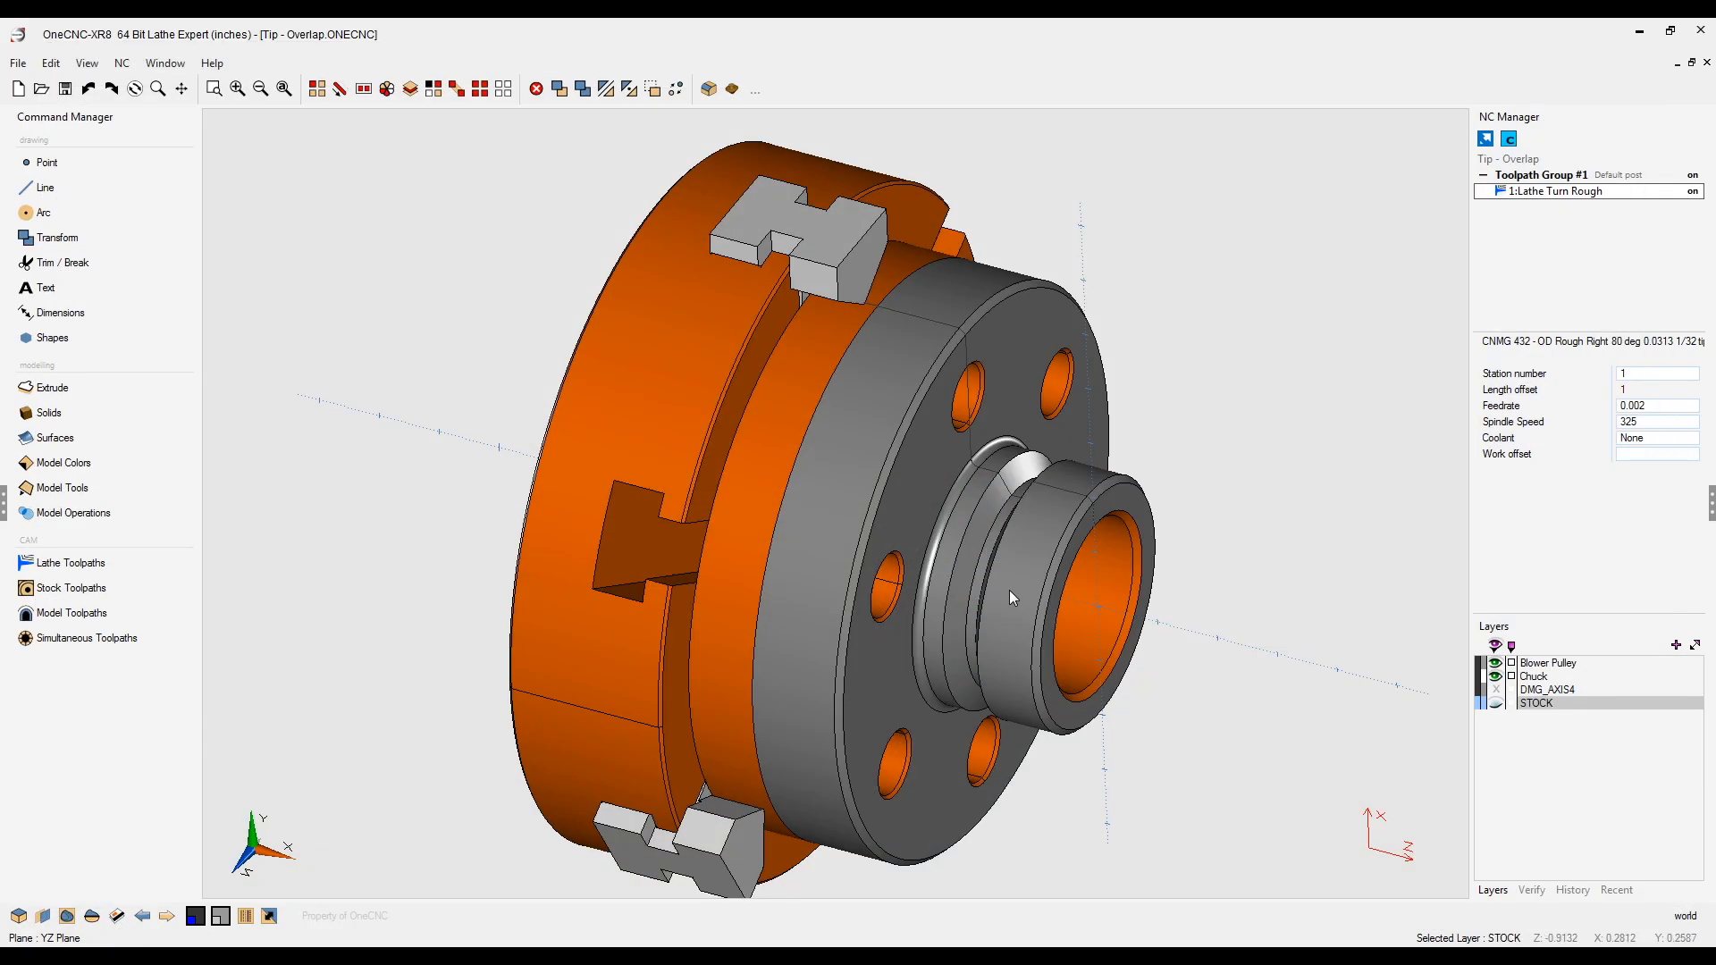
{"action": "right_click", "coordinate": [1560, 191]}
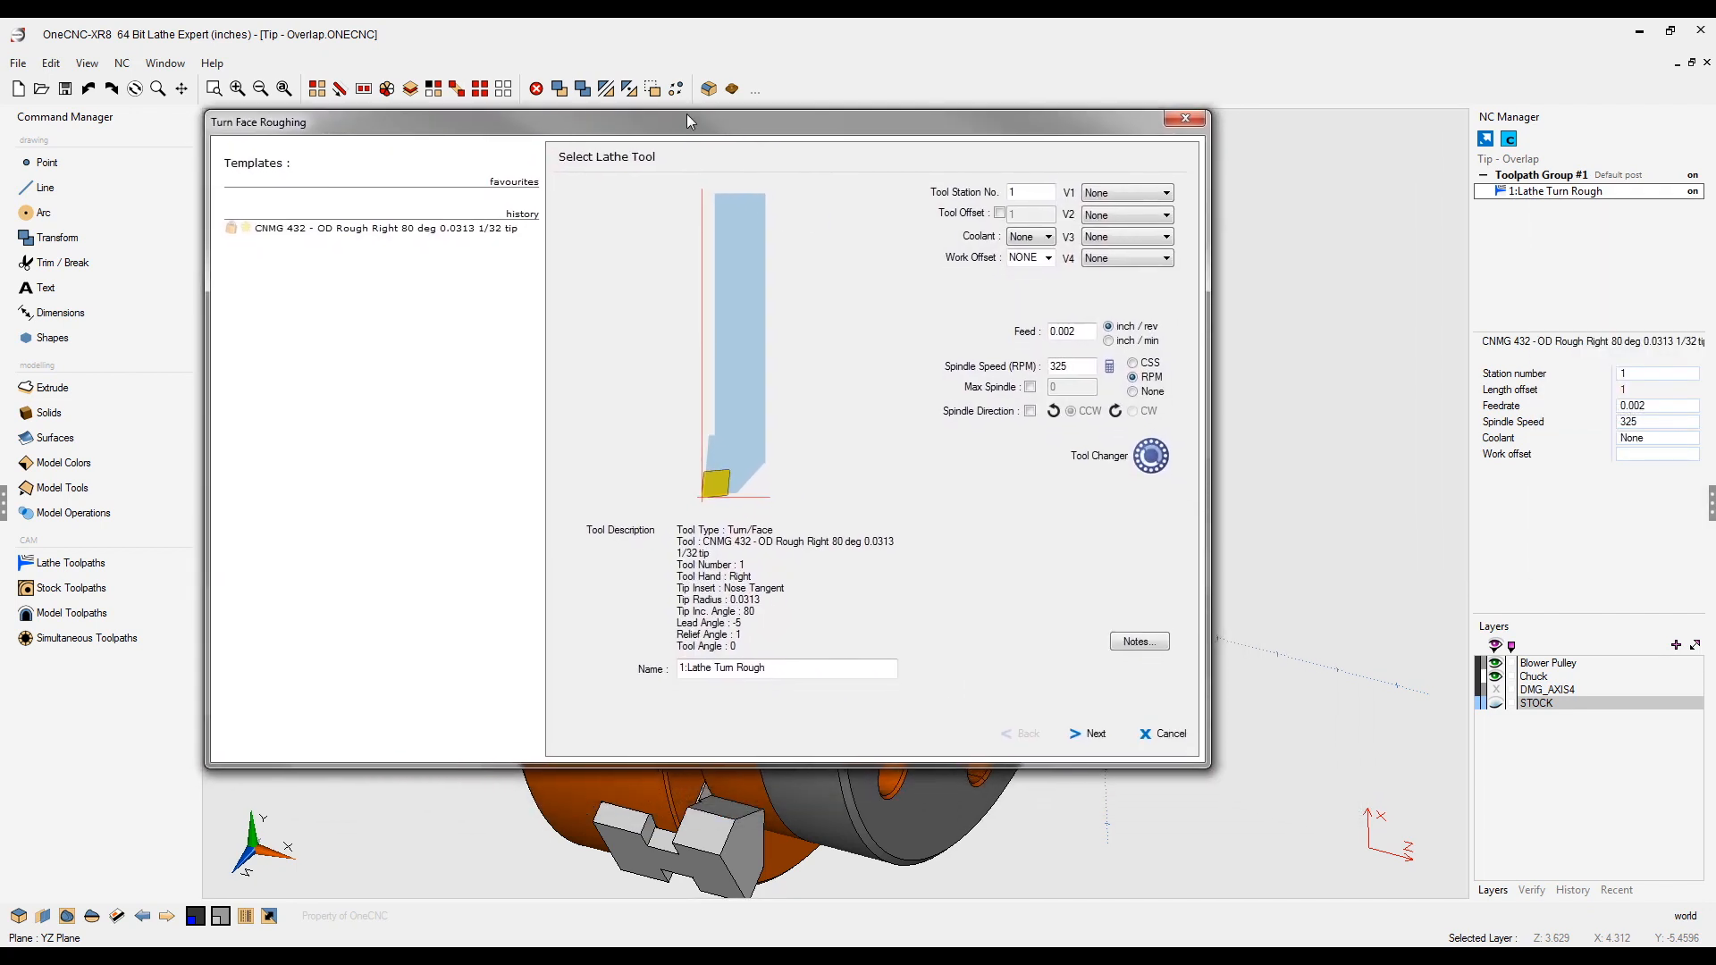
- Tick Overlap under Cut control, regenerate the roughing toolpath, and choose Simulate / Rest
{"action": "left_click", "coordinate": [1096, 733]}
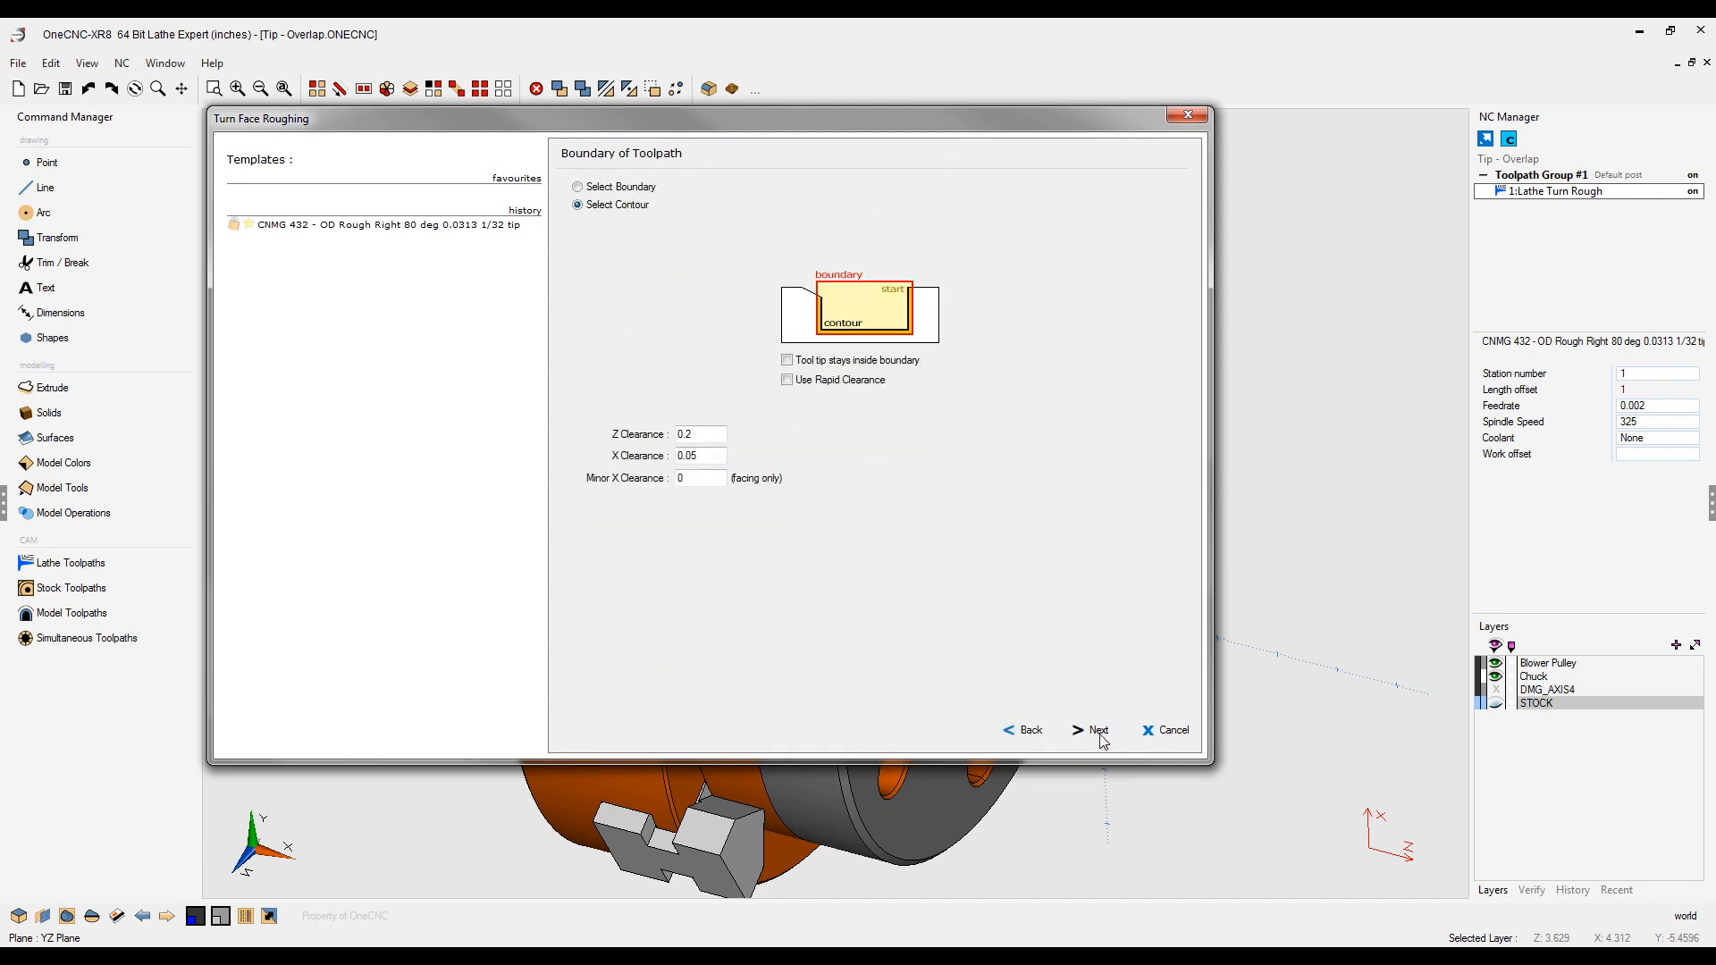
{"action": "left_click", "coordinate": [1099, 730]}
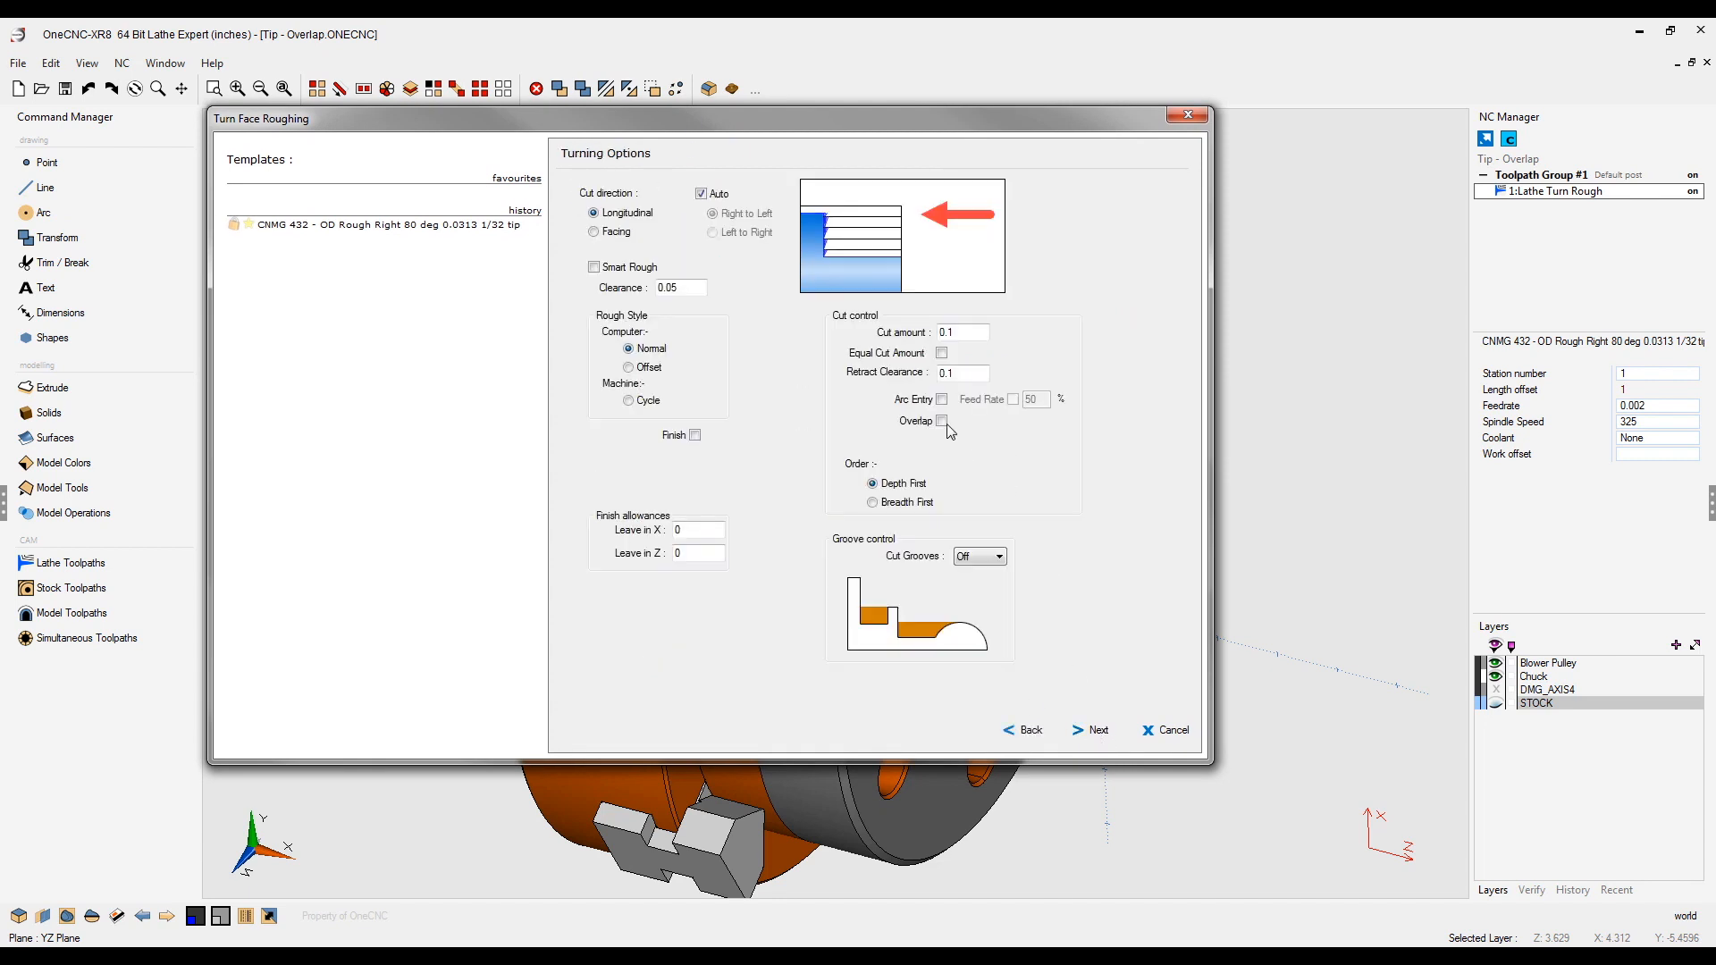
{"action": "left_click", "coordinate": [941, 420]}
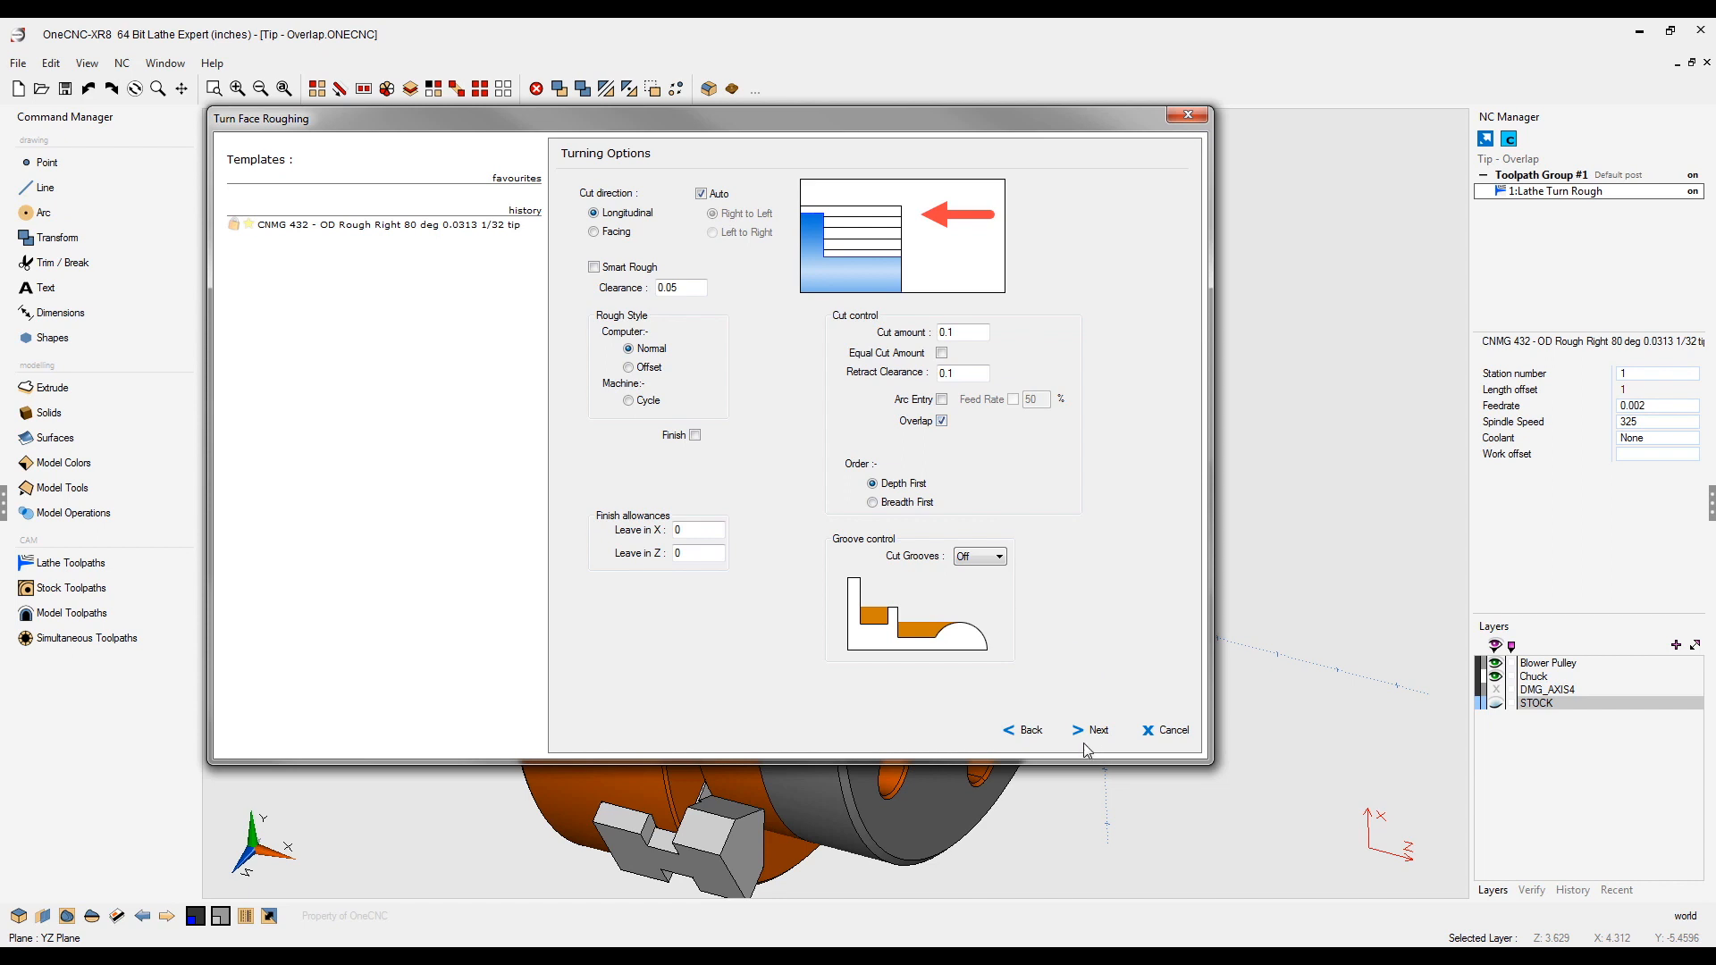
{"action": "left_click", "coordinate": [1099, 731]}
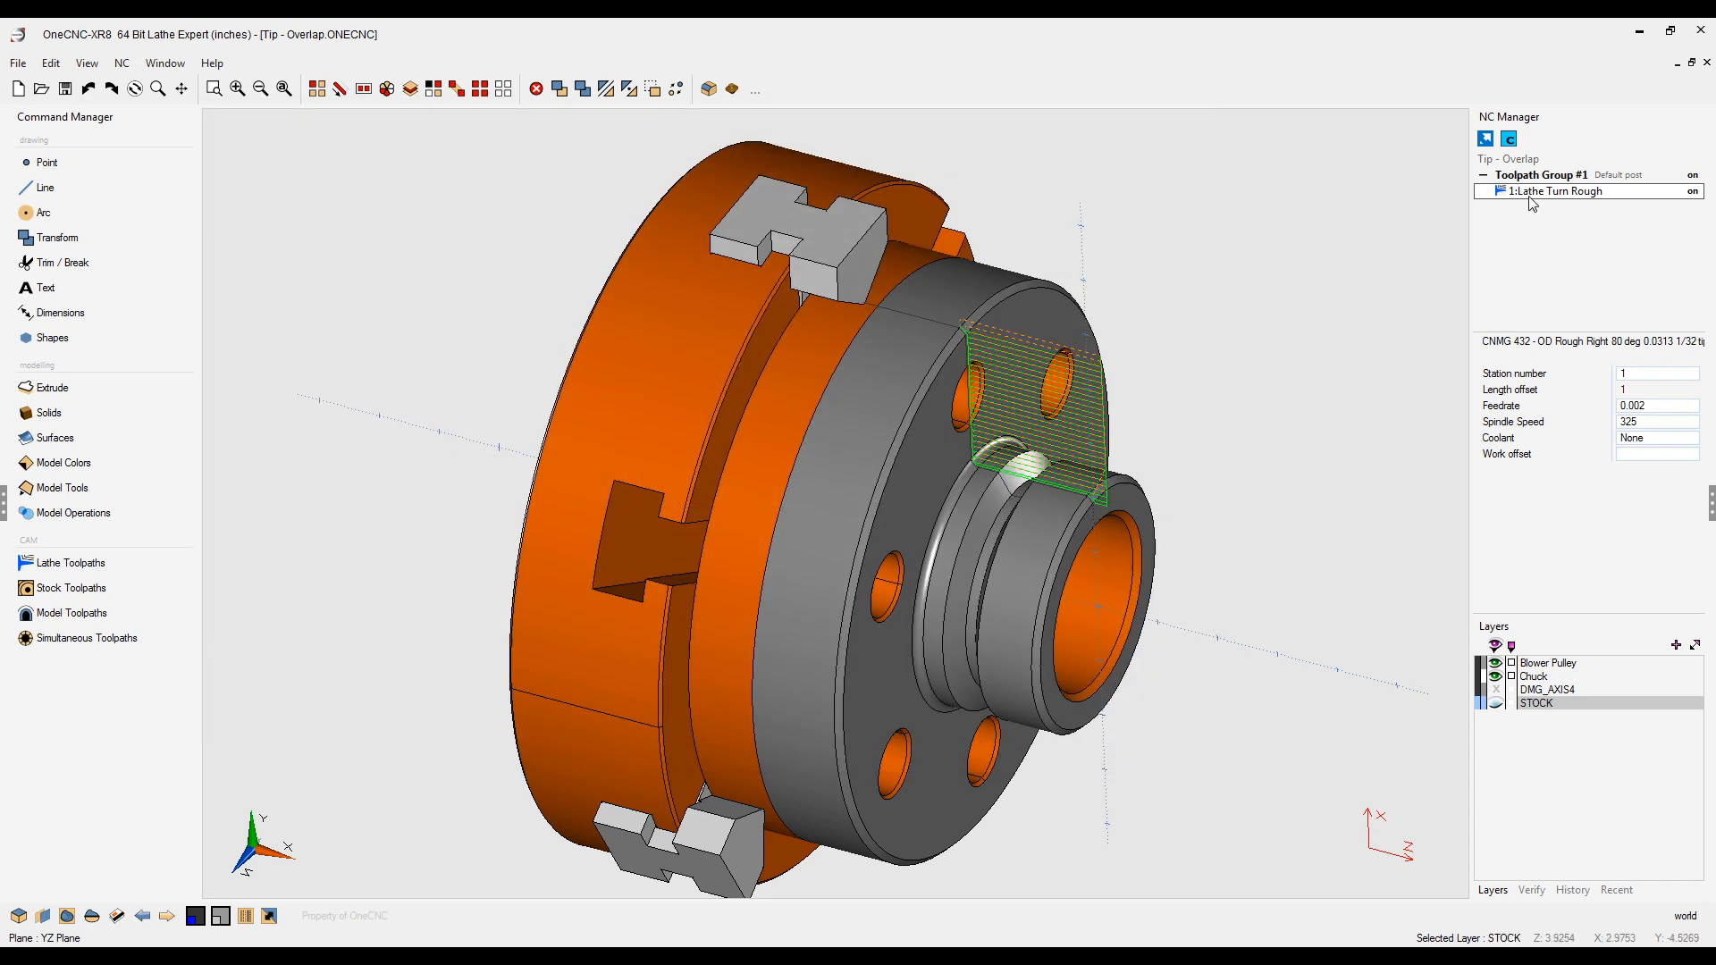
{"action": "left_click", "coordinate": [1557, 191]}
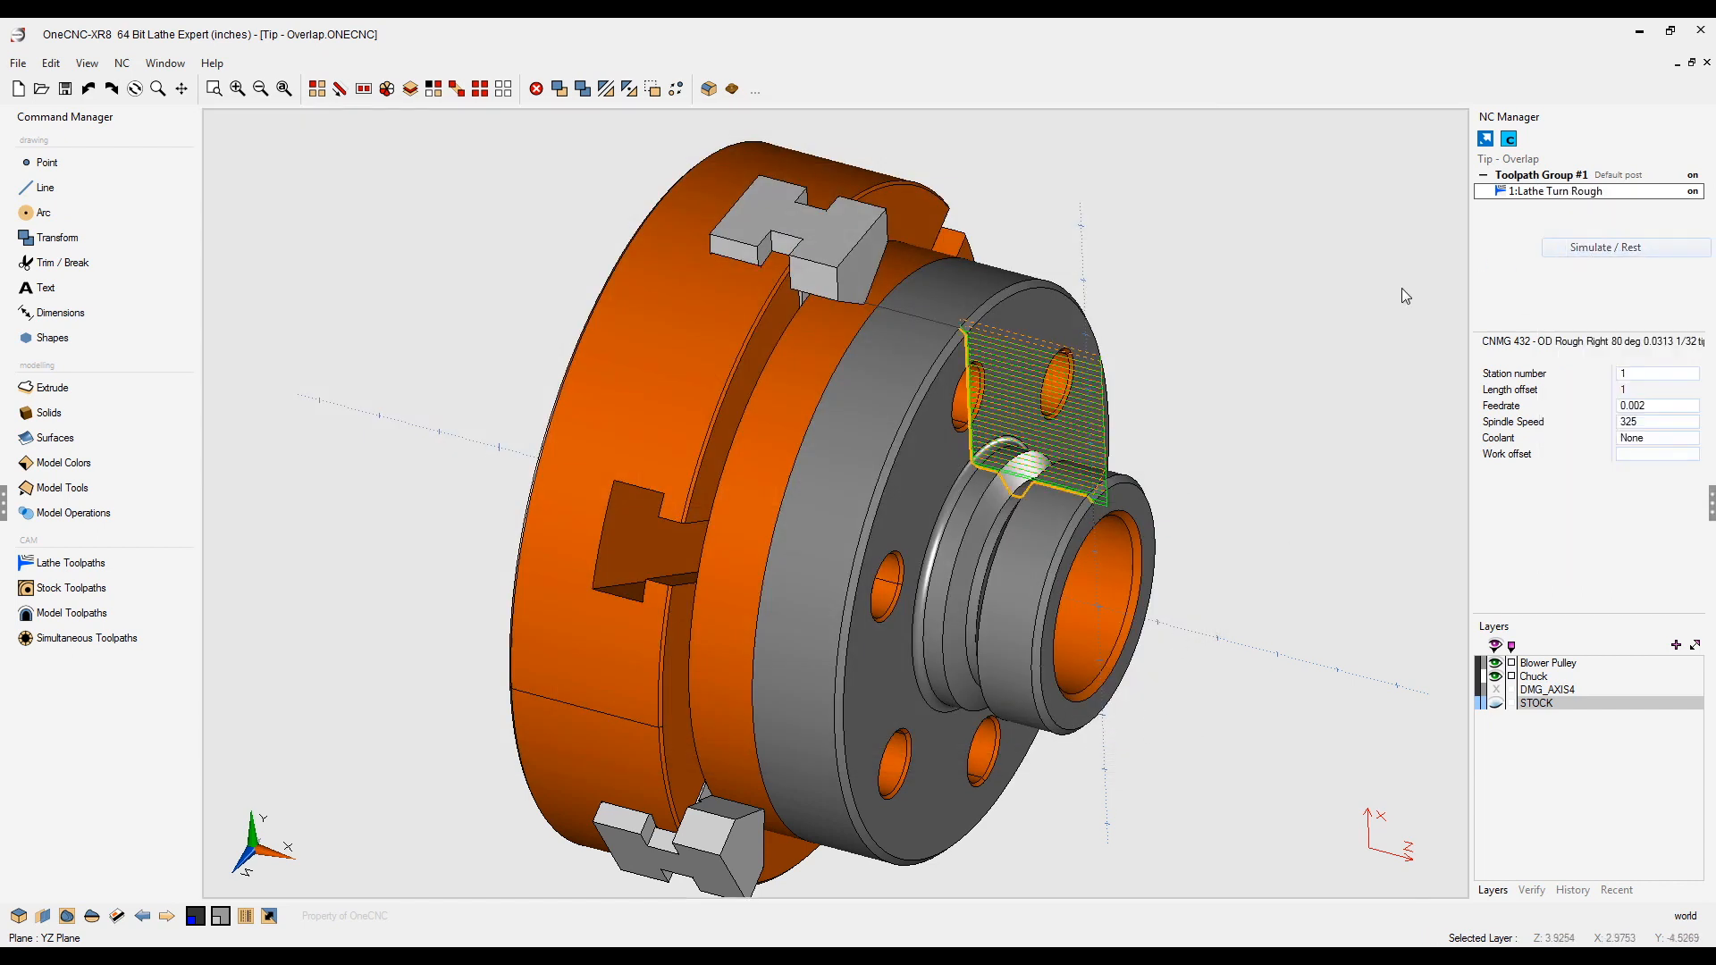
{"action": "left_click", "coordinate": [1626, 248]}
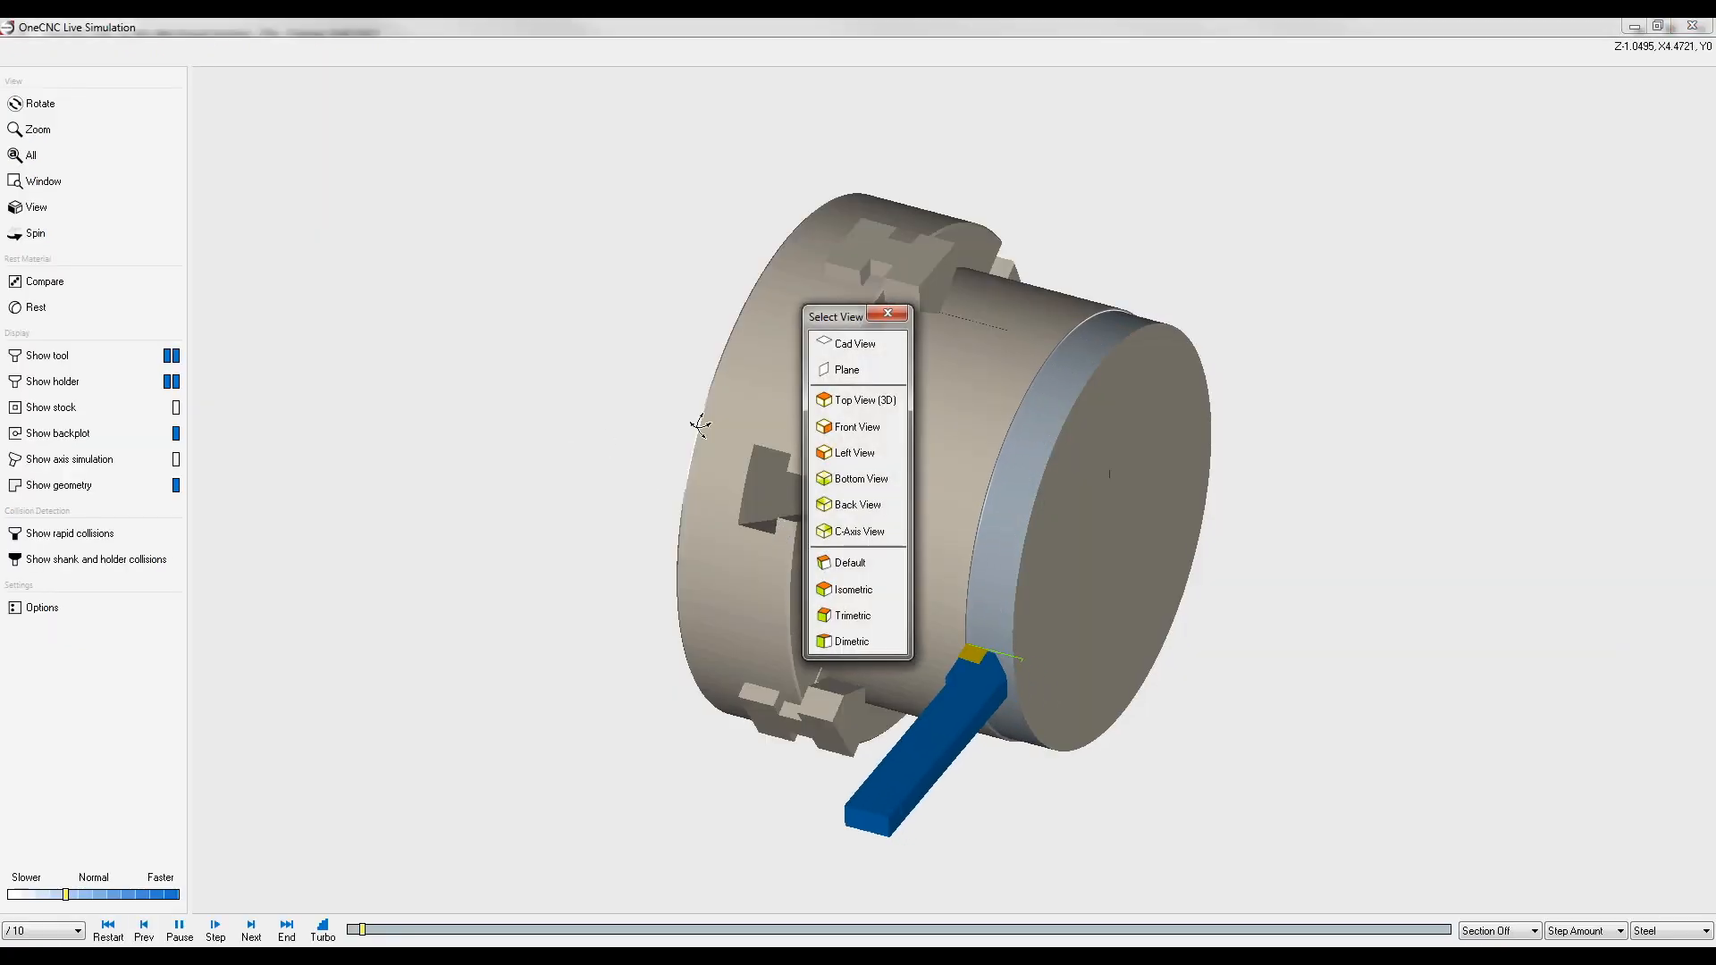
- Switch to Front View and zoom into the face corner to watch the overlapped passes
{"action": "left_click", "coordinate": [858, 426]}
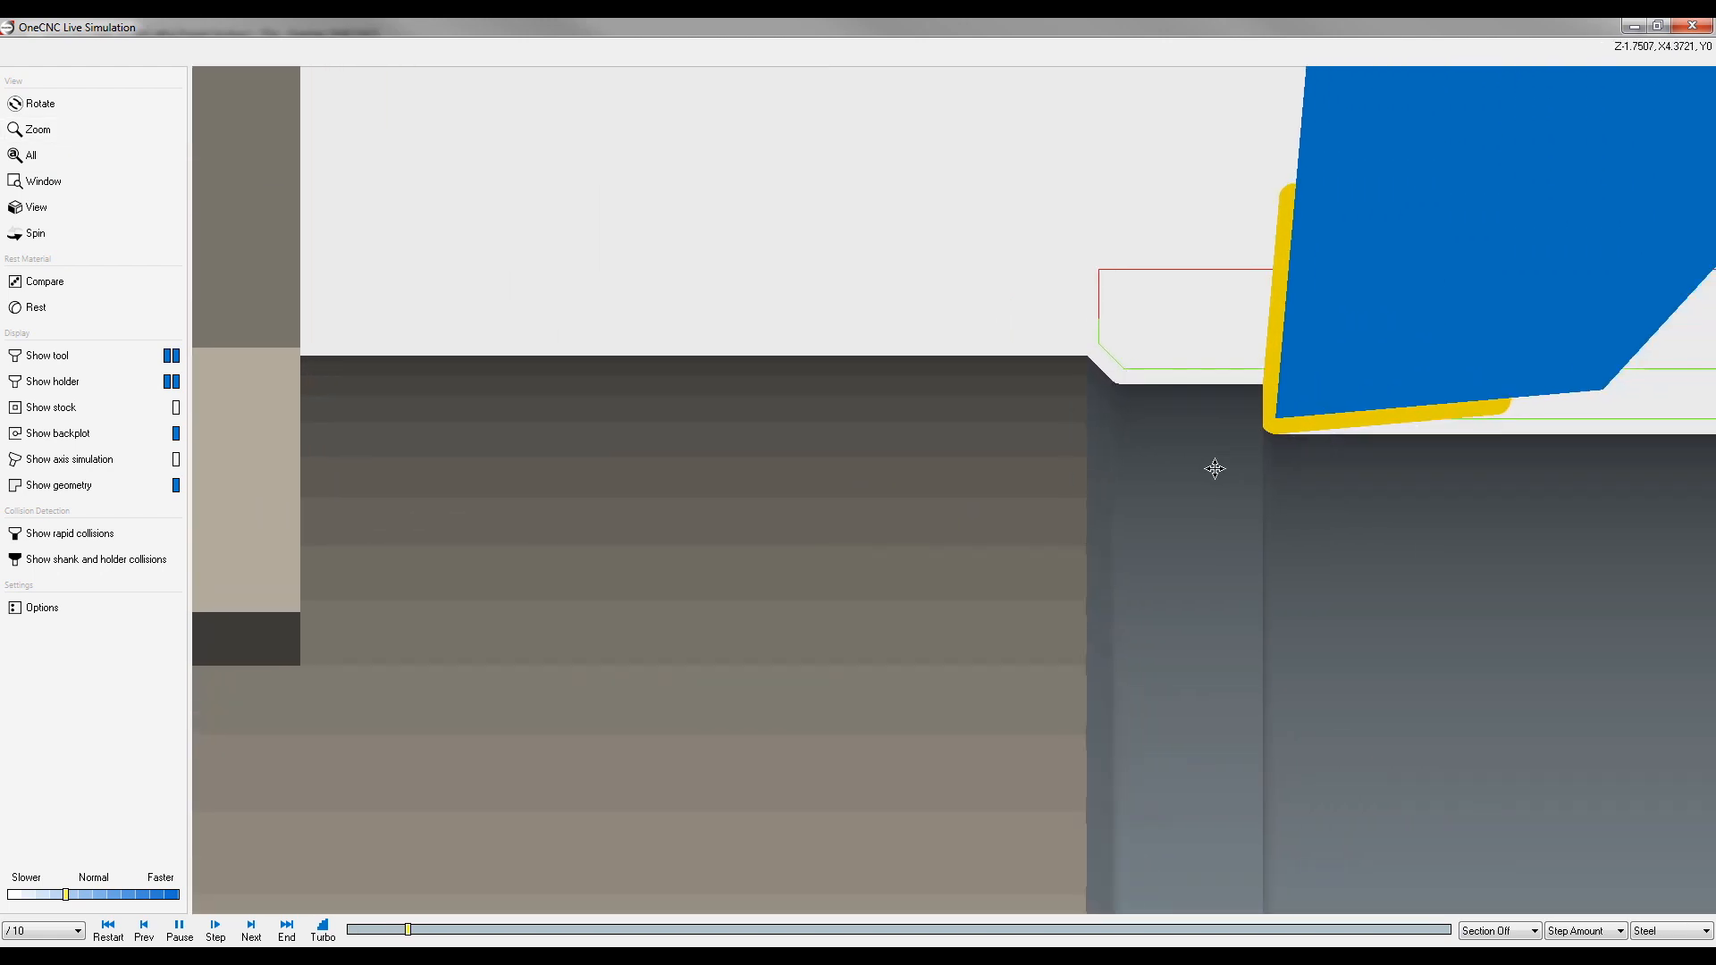
{"action": "left_click_drag", "start_coordinate": [63, 894], "coordinate": [39, 894]}
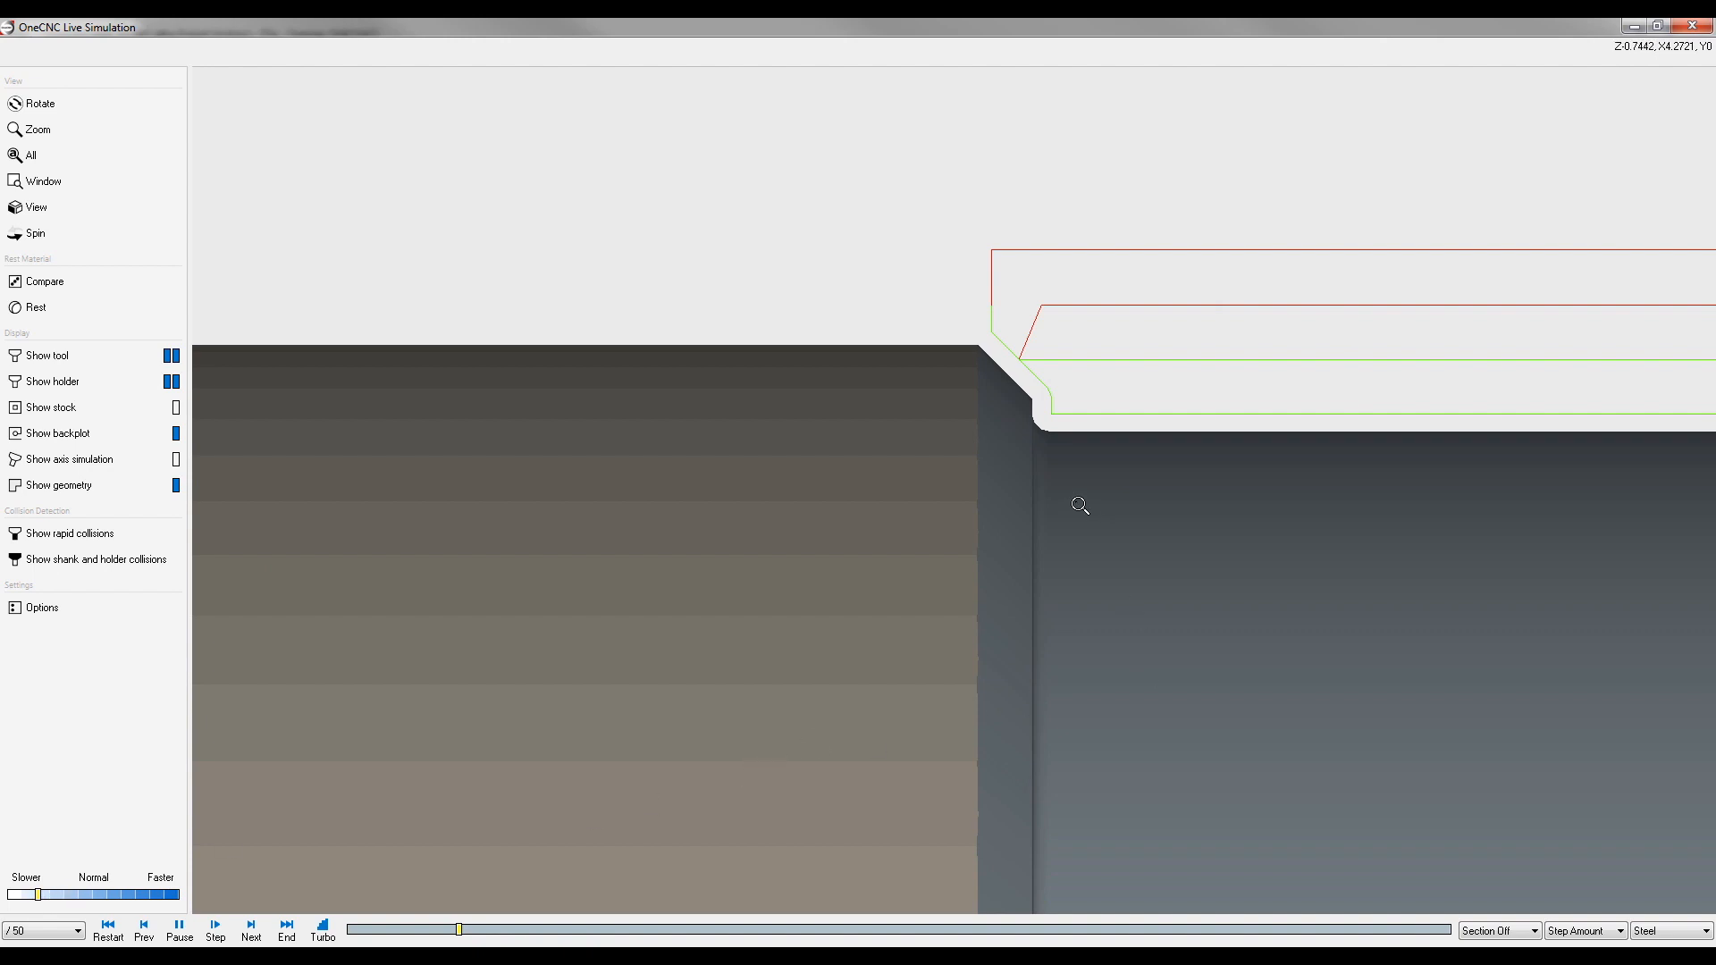
{"action": "left_click", "coordinate": [216, 923]}
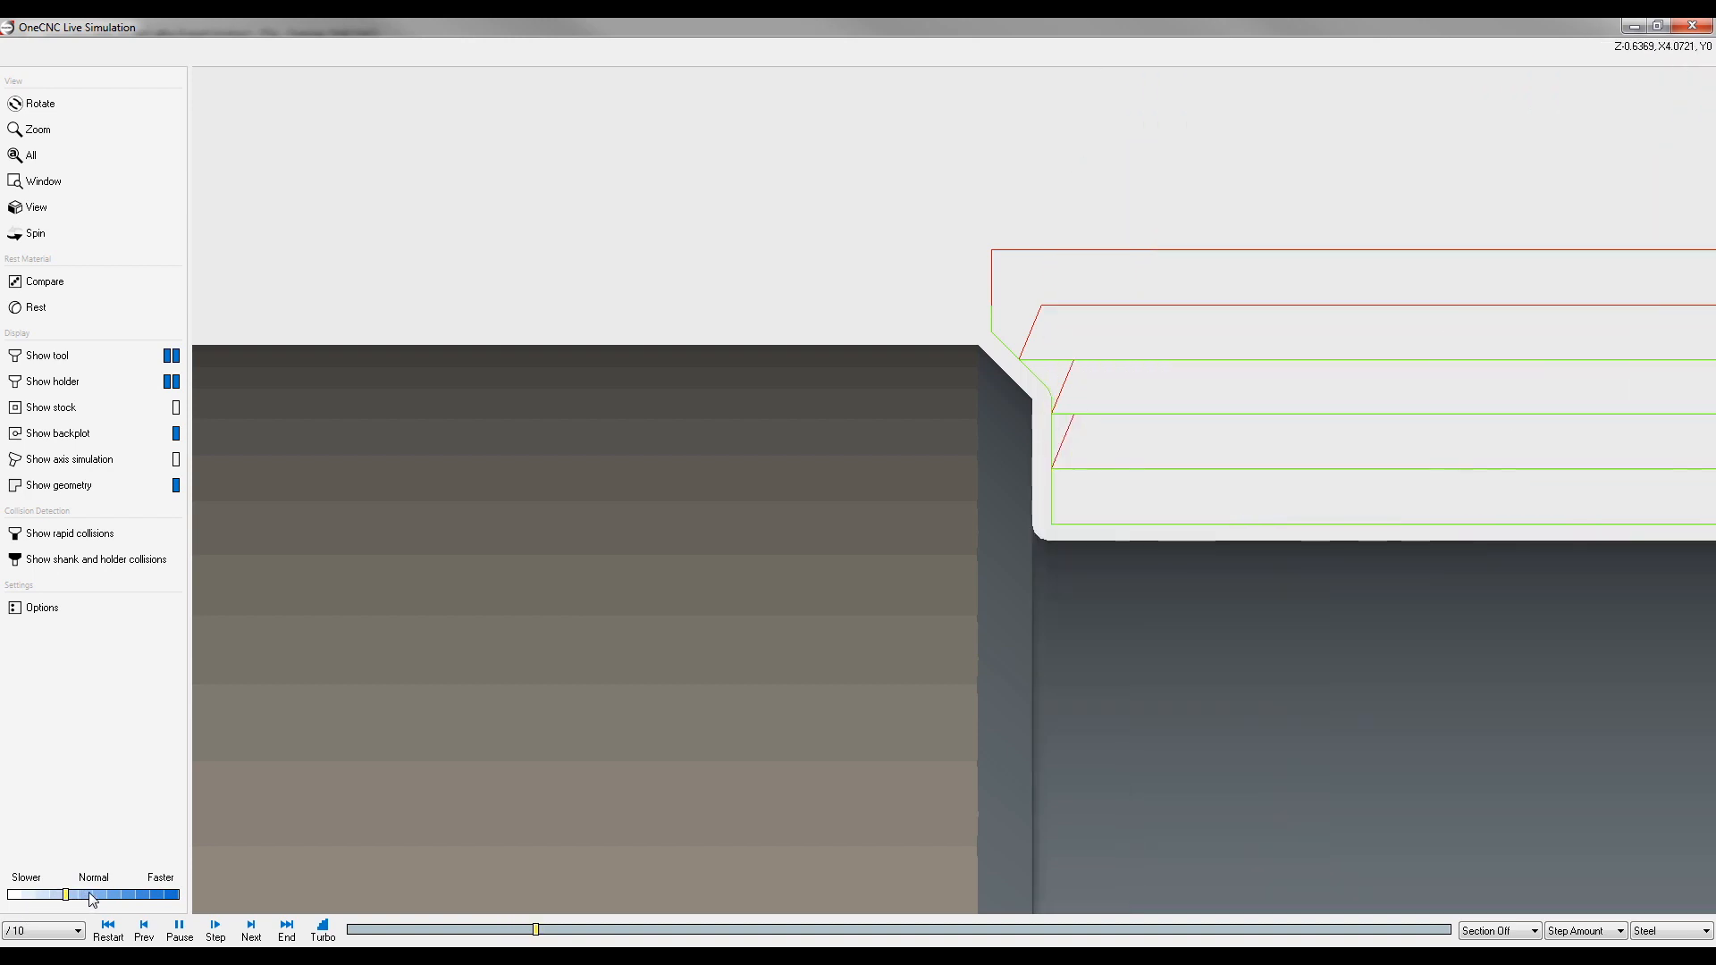
- Adjust the playback speed, then close the simulation and orbit the part to view its face
{"action": "left_click_drag", "start_coordinate": [69, 894], "coordinate": [118, 894]}
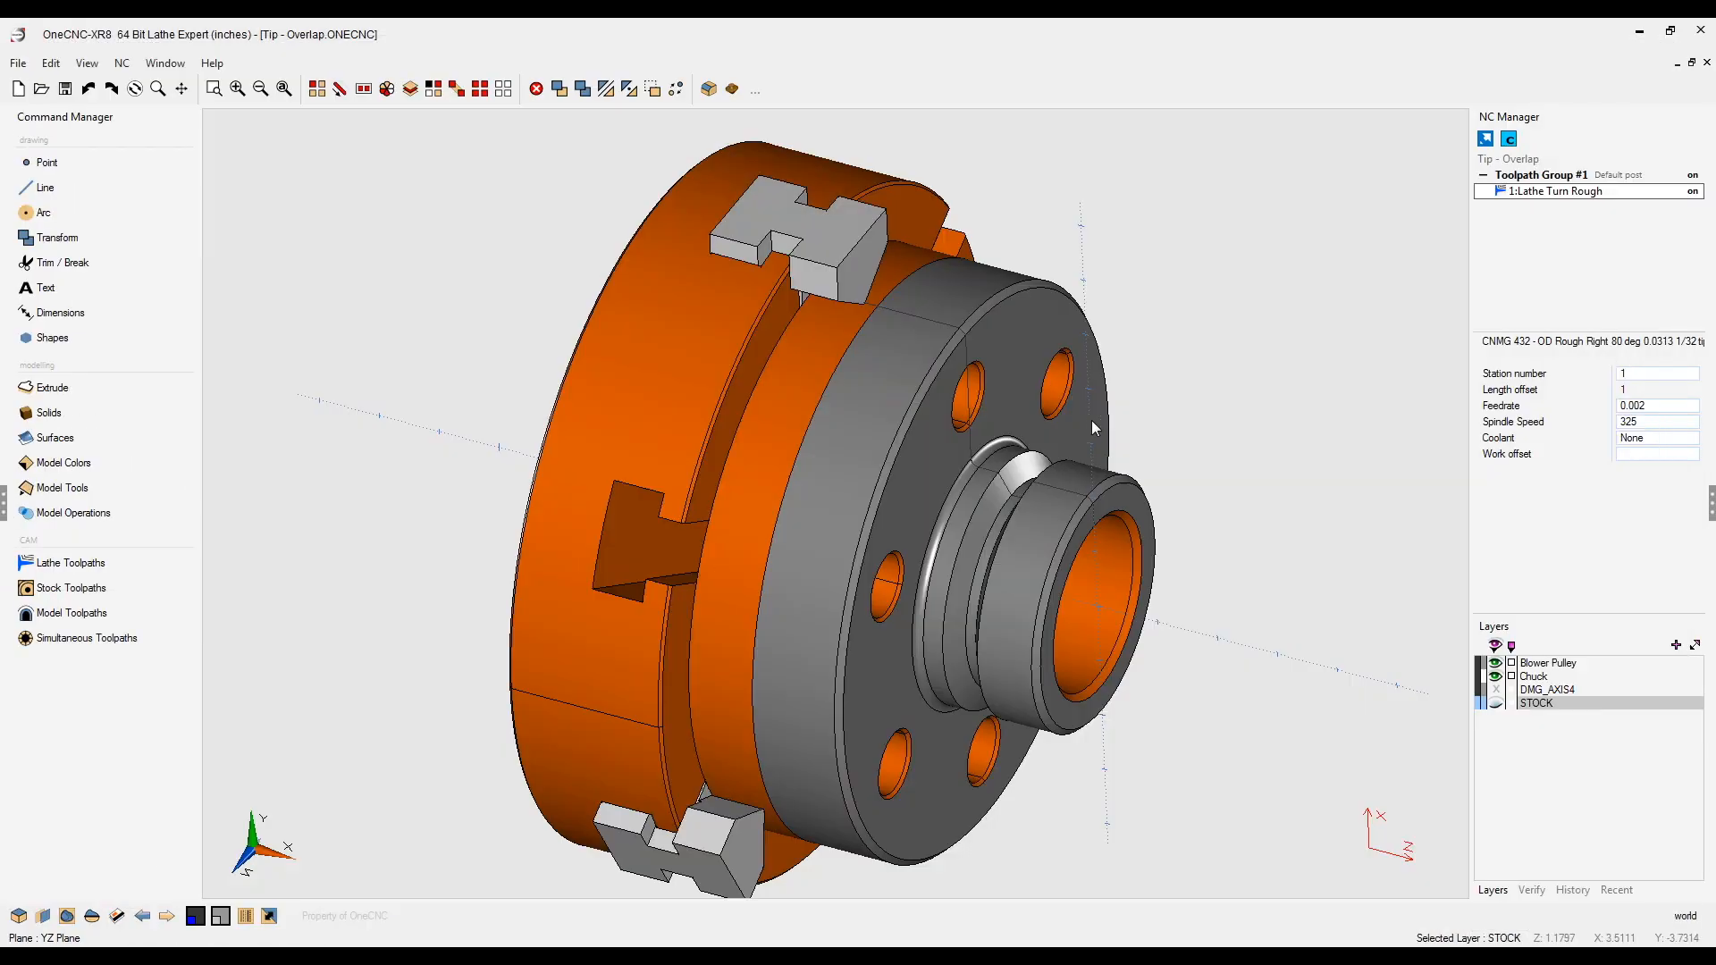
{"action": "left_click_drag", "start_coordinate": [1092, 427], "coordinate": [990, 469]}
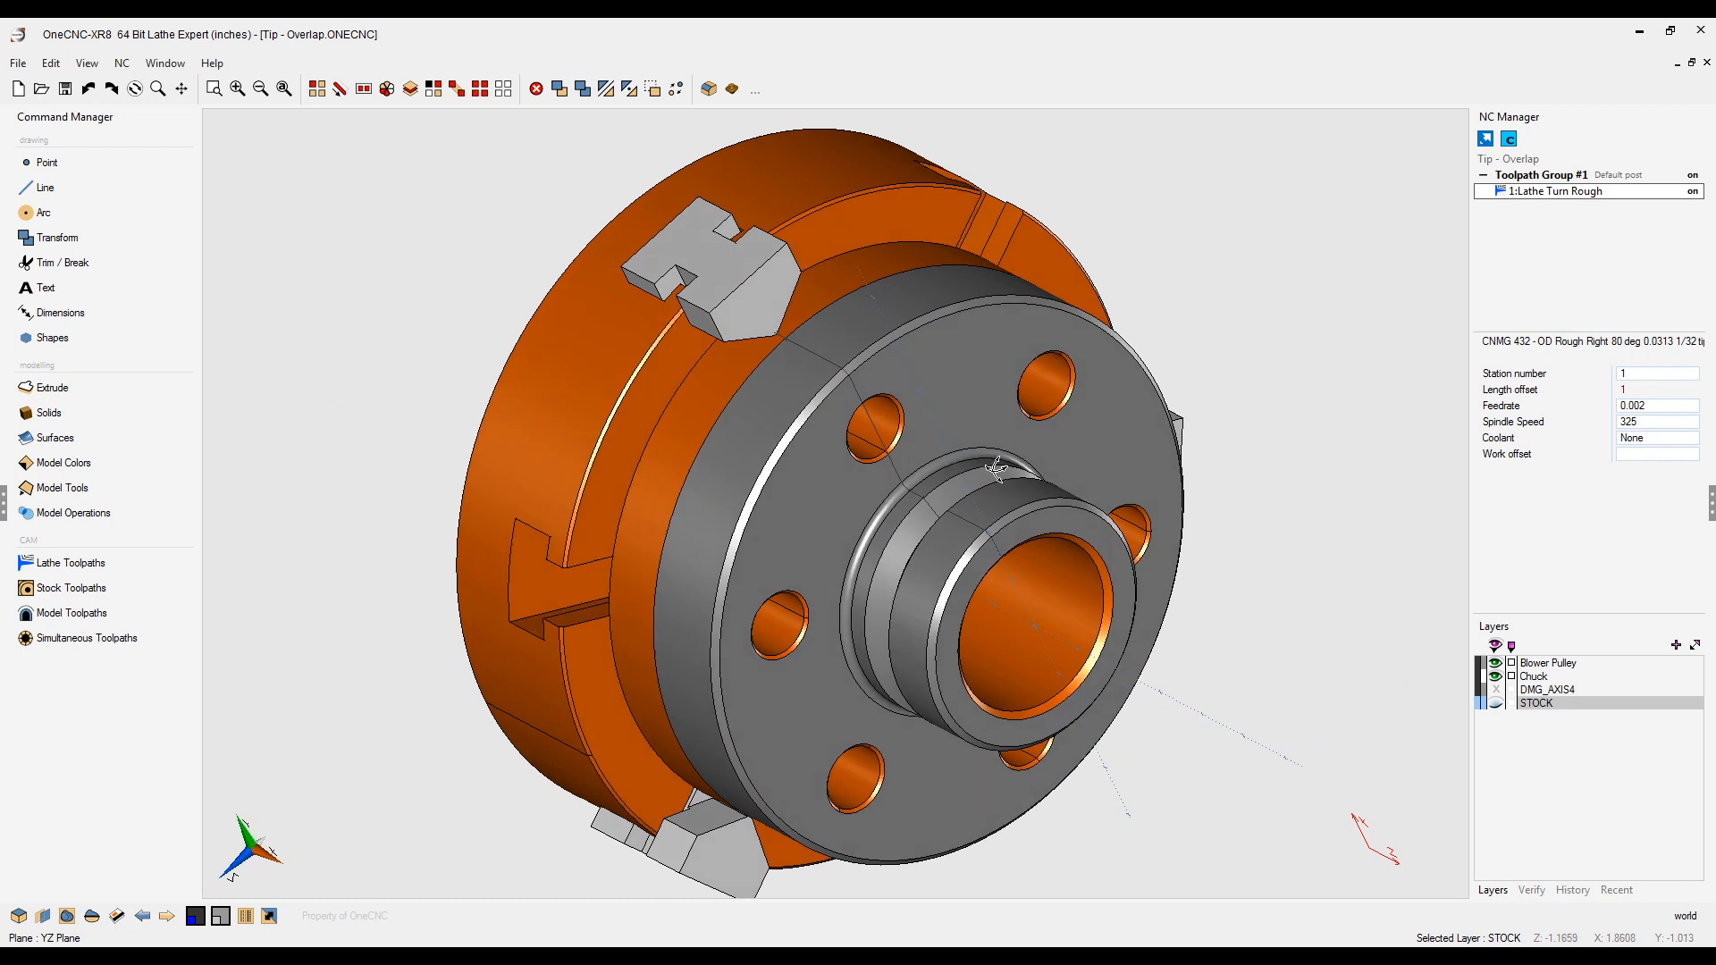